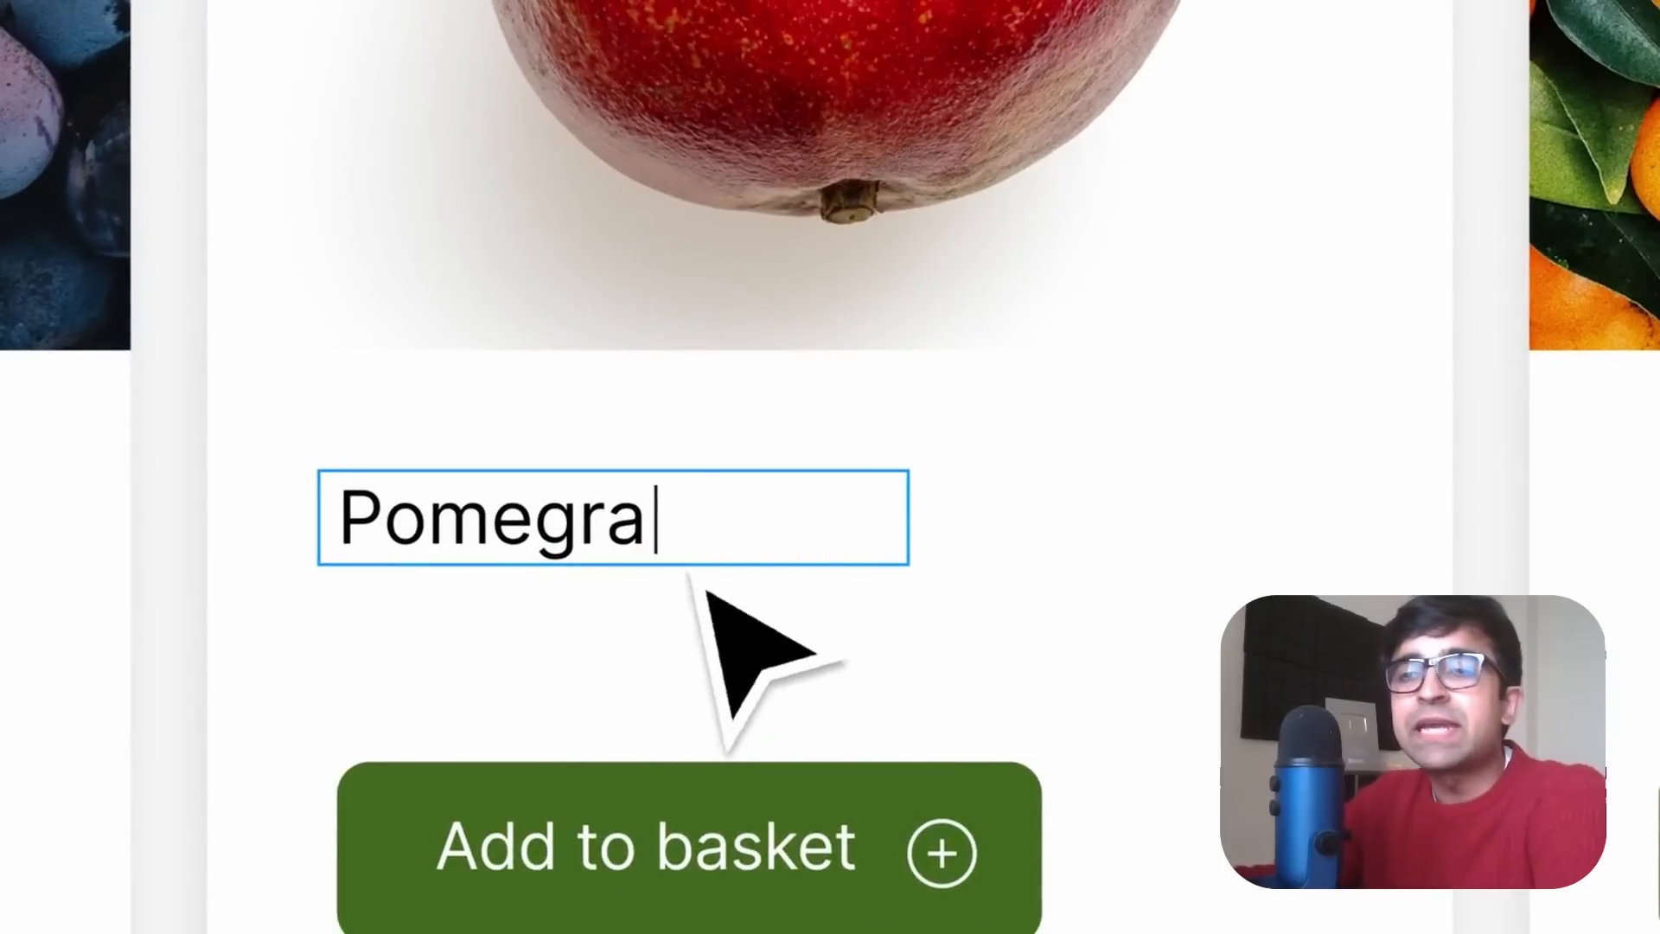
# Step: Type the Pomegrannate label and bring up spelling fixes for the Favorties heading
pyautogui.write('nnate')
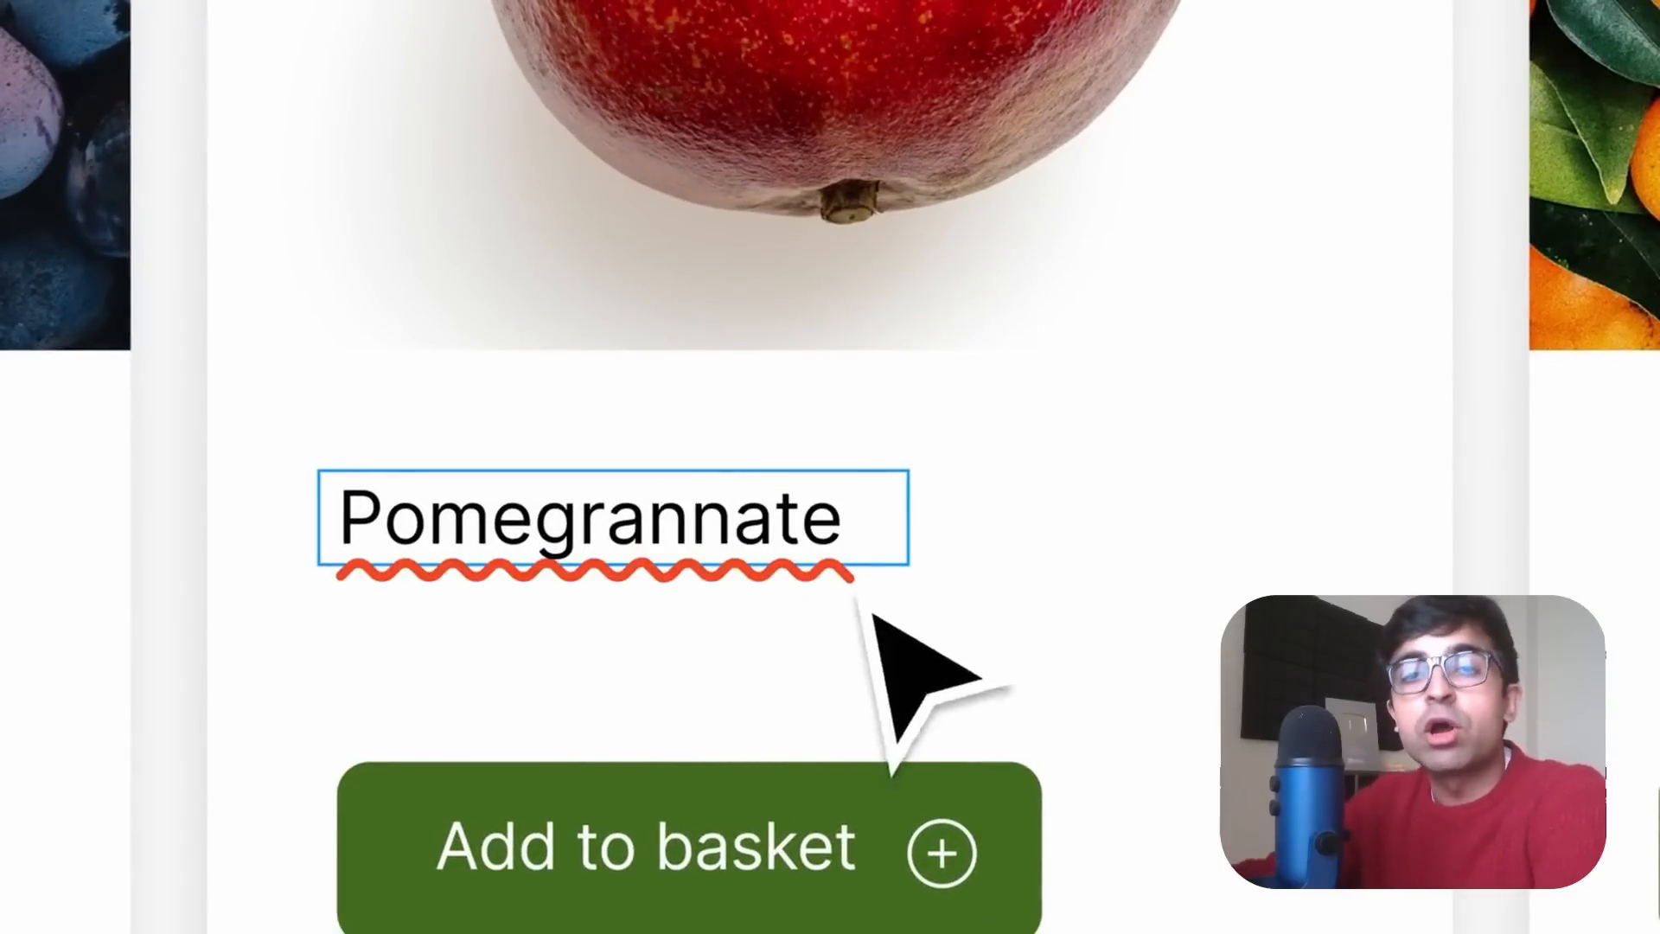
pyautogui.write('FRUIT?!?')
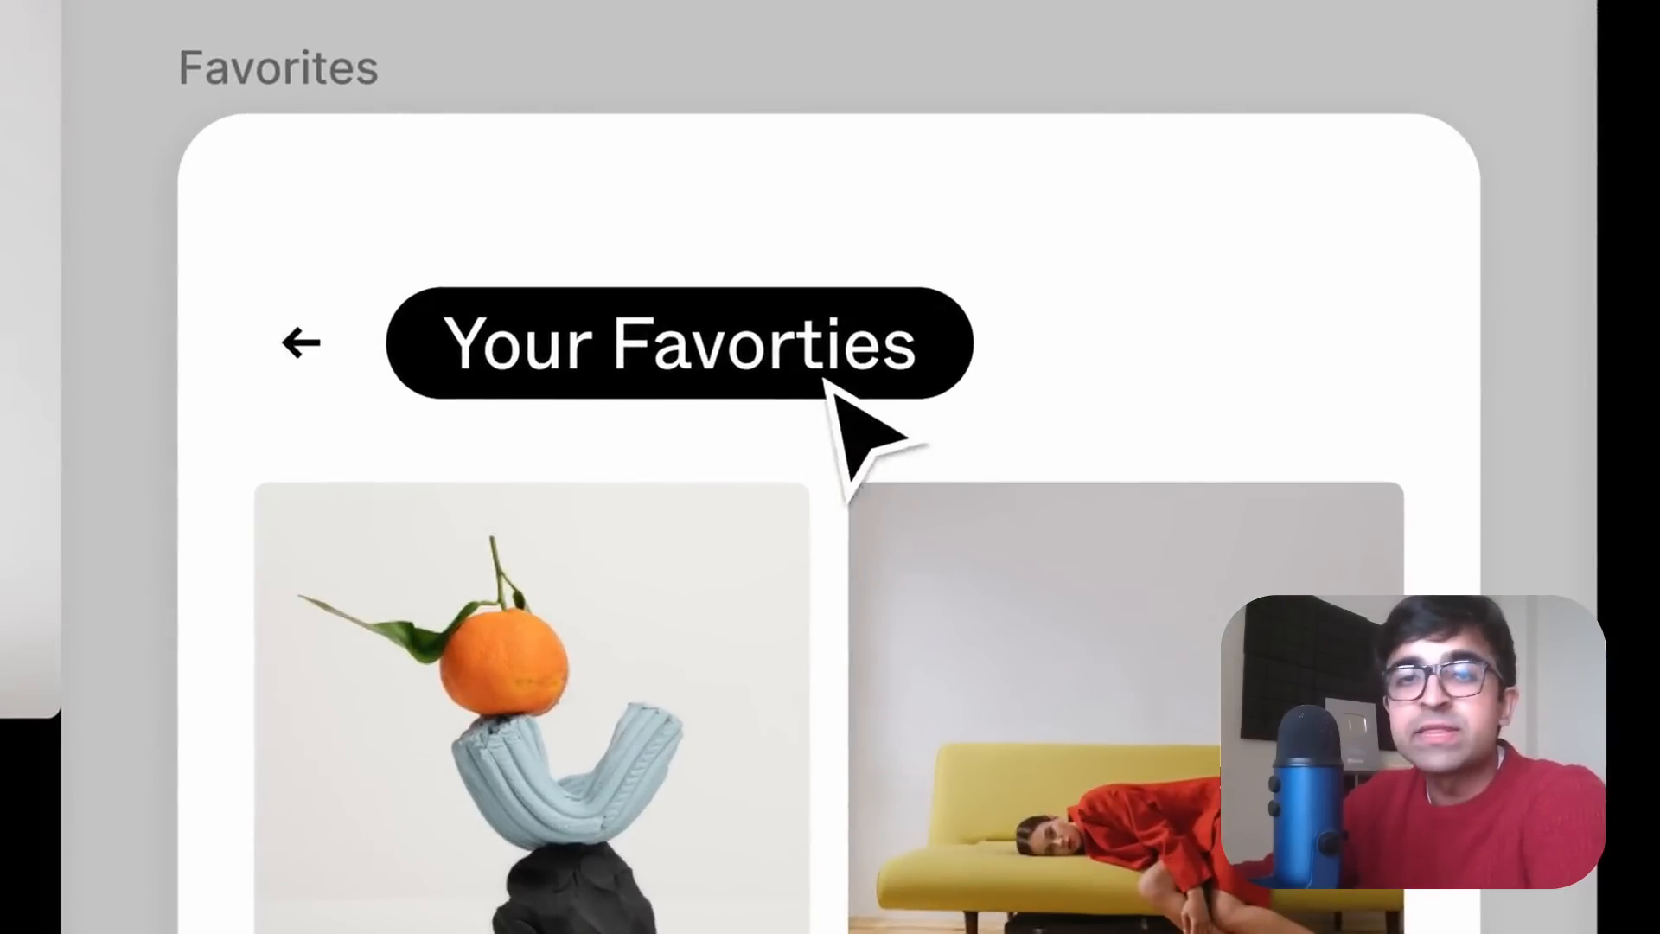
pyautogui.rightClick(794, 344)
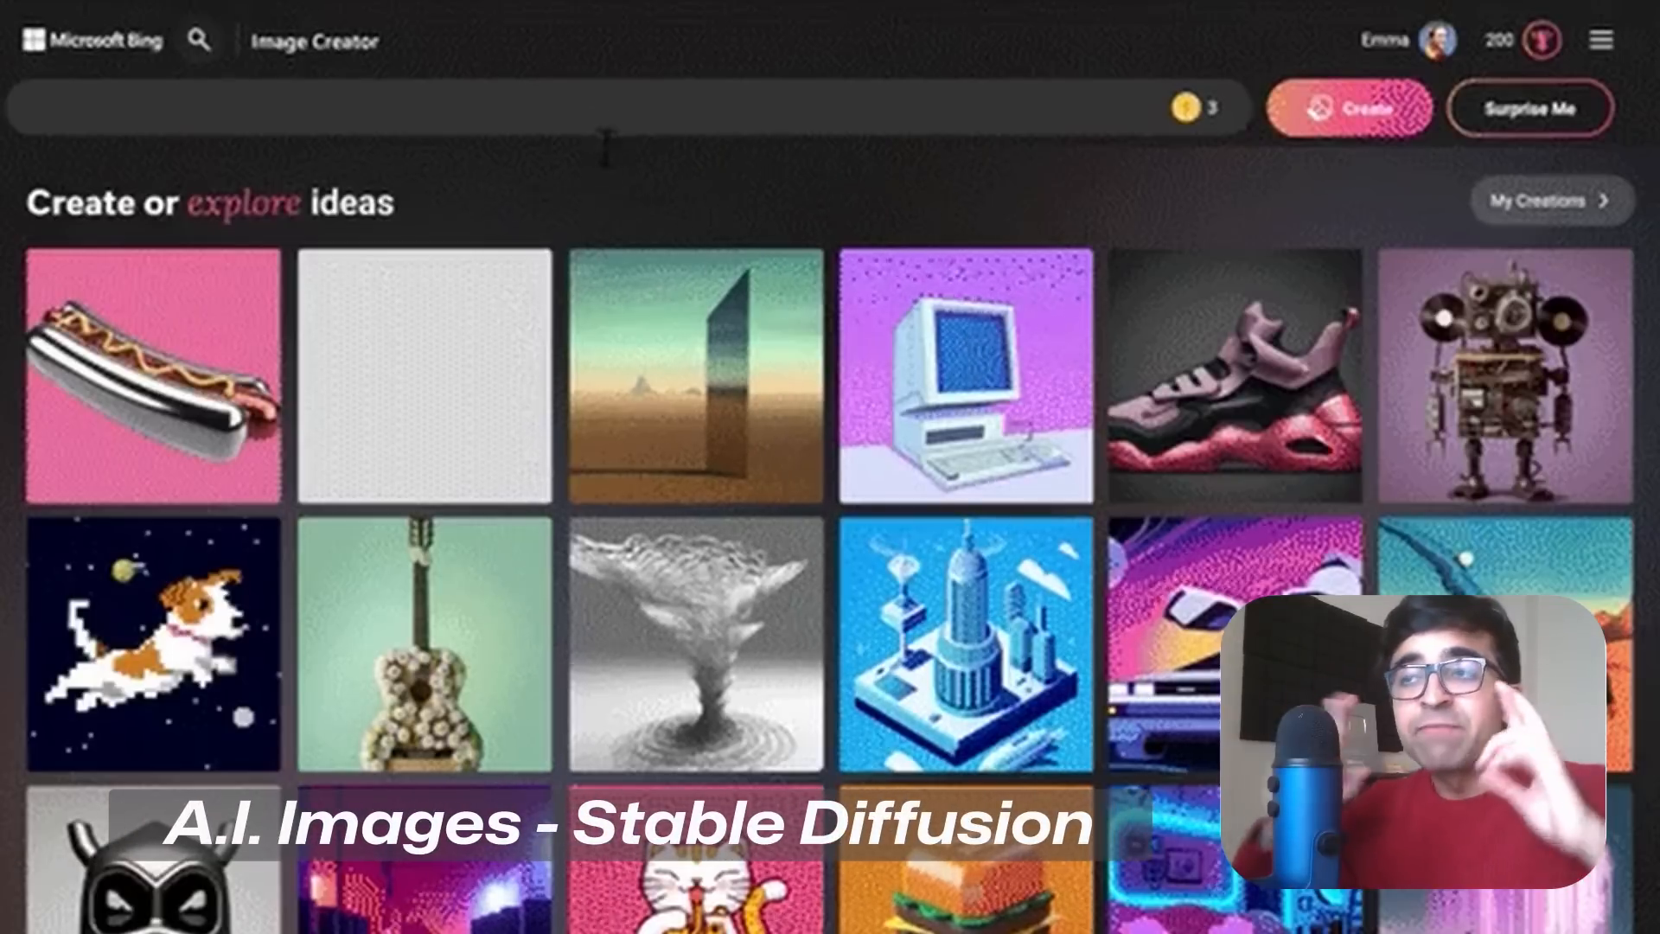
# Step: Generate images from the prompt 'a shiba inu astronaut, digital art'
pyautogui.write('a shiba inu astronaut, digital art')
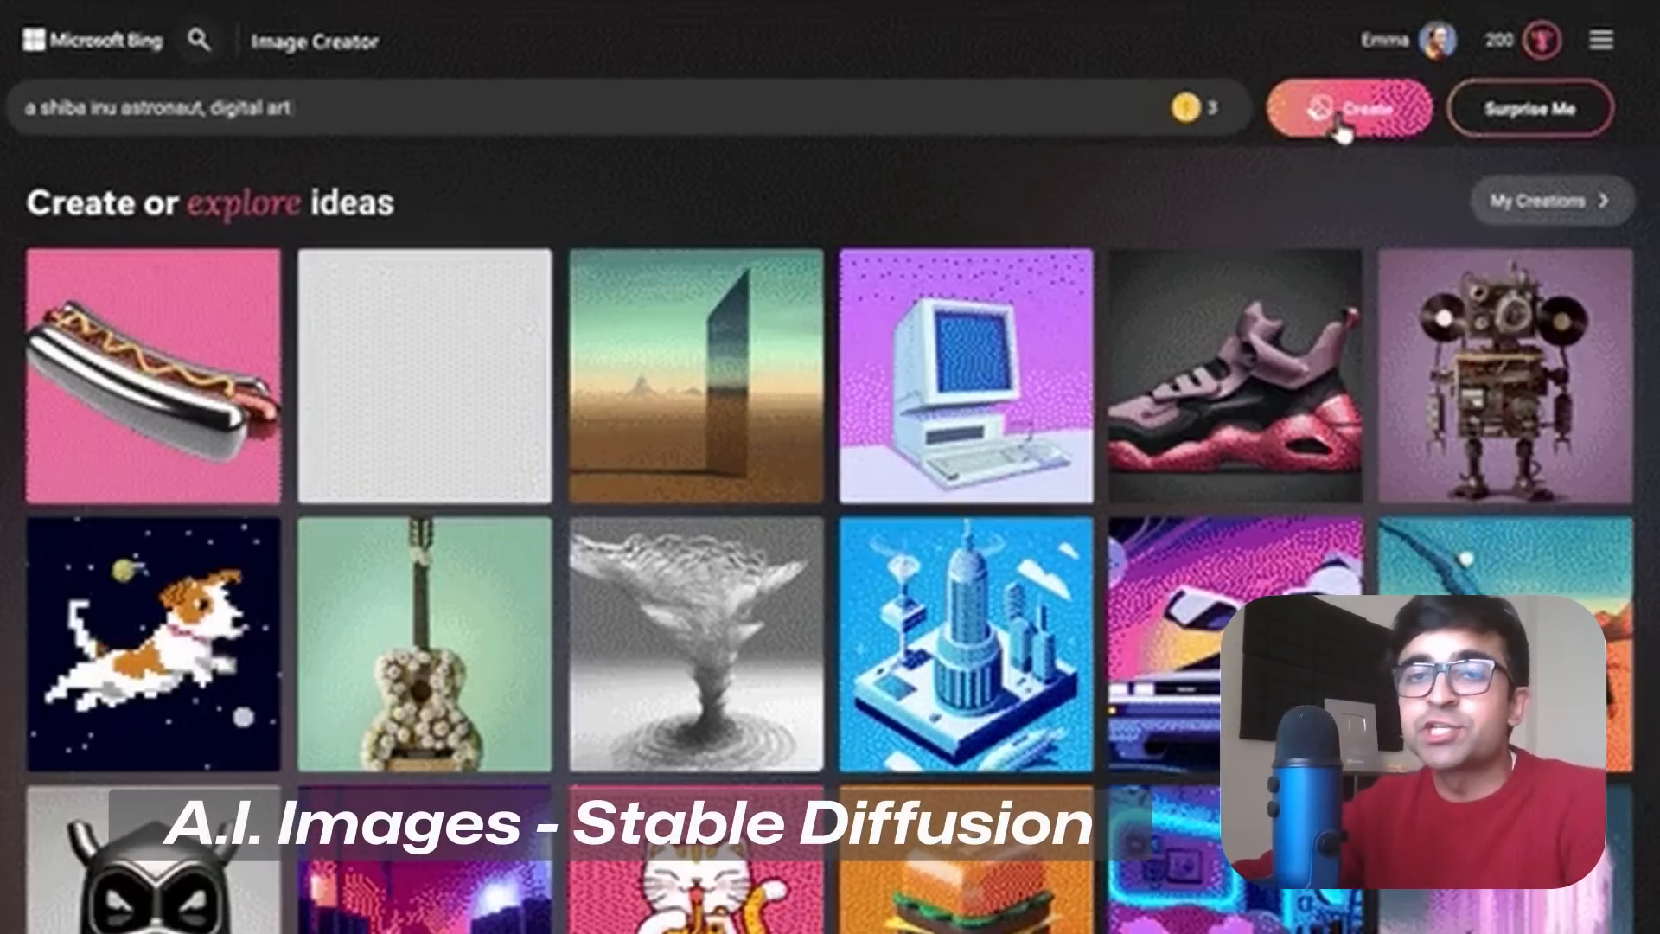
pyautogui.click(1347, 108)
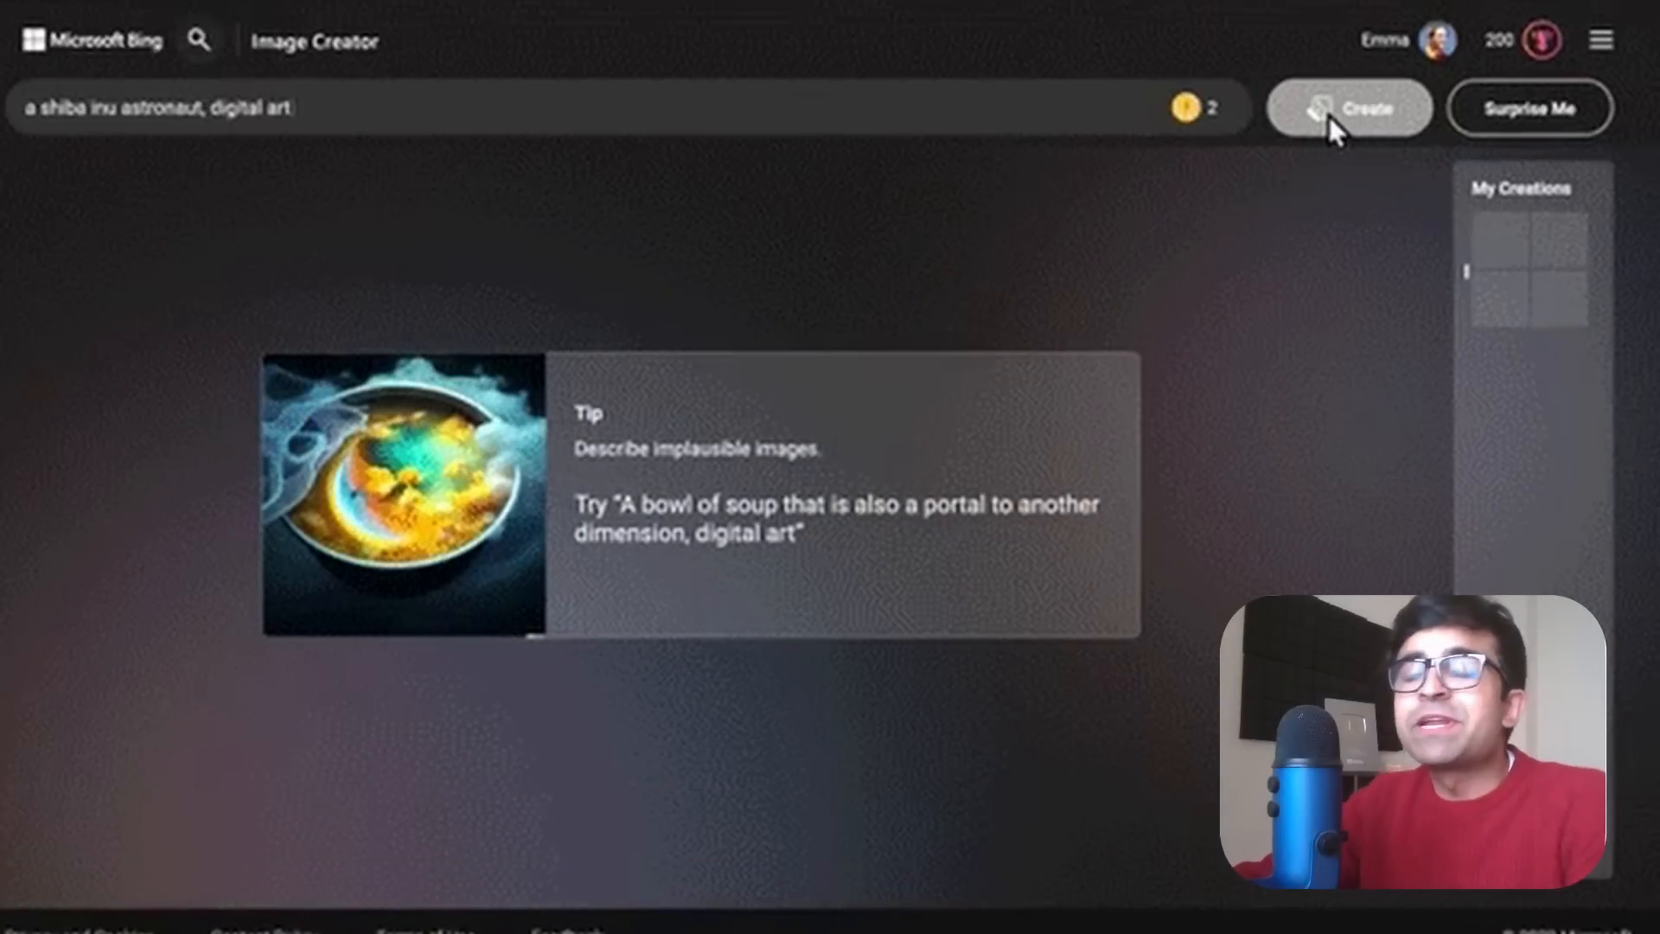
pyautogui.click(1348, 108)
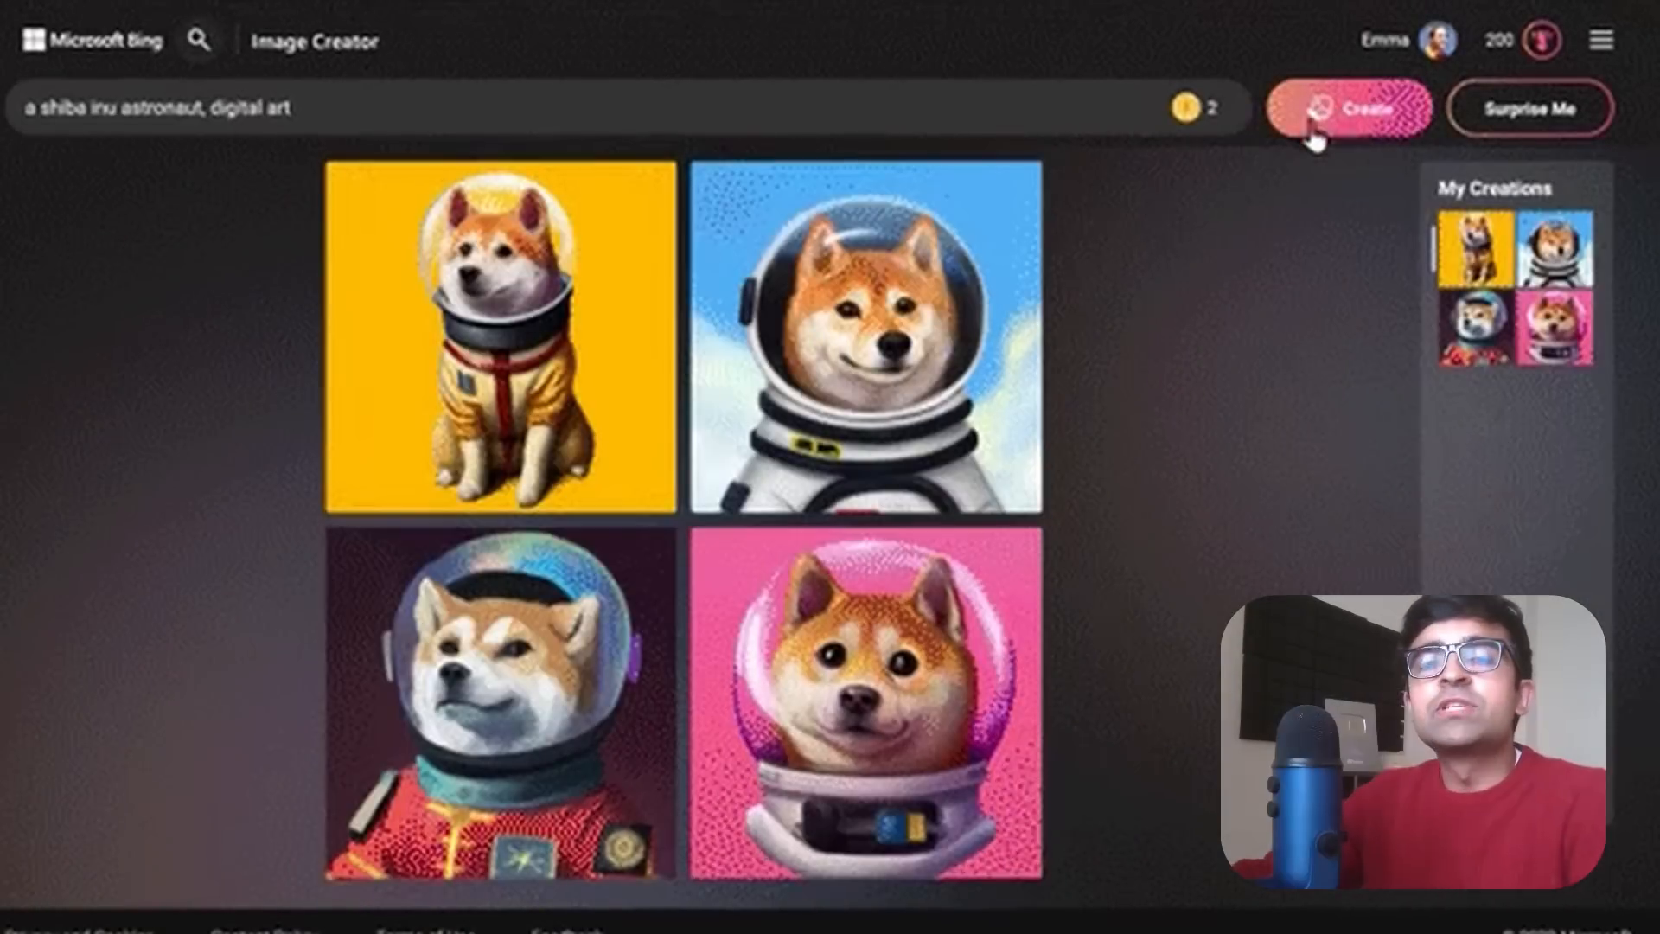
pyautogui.click(499, 339)
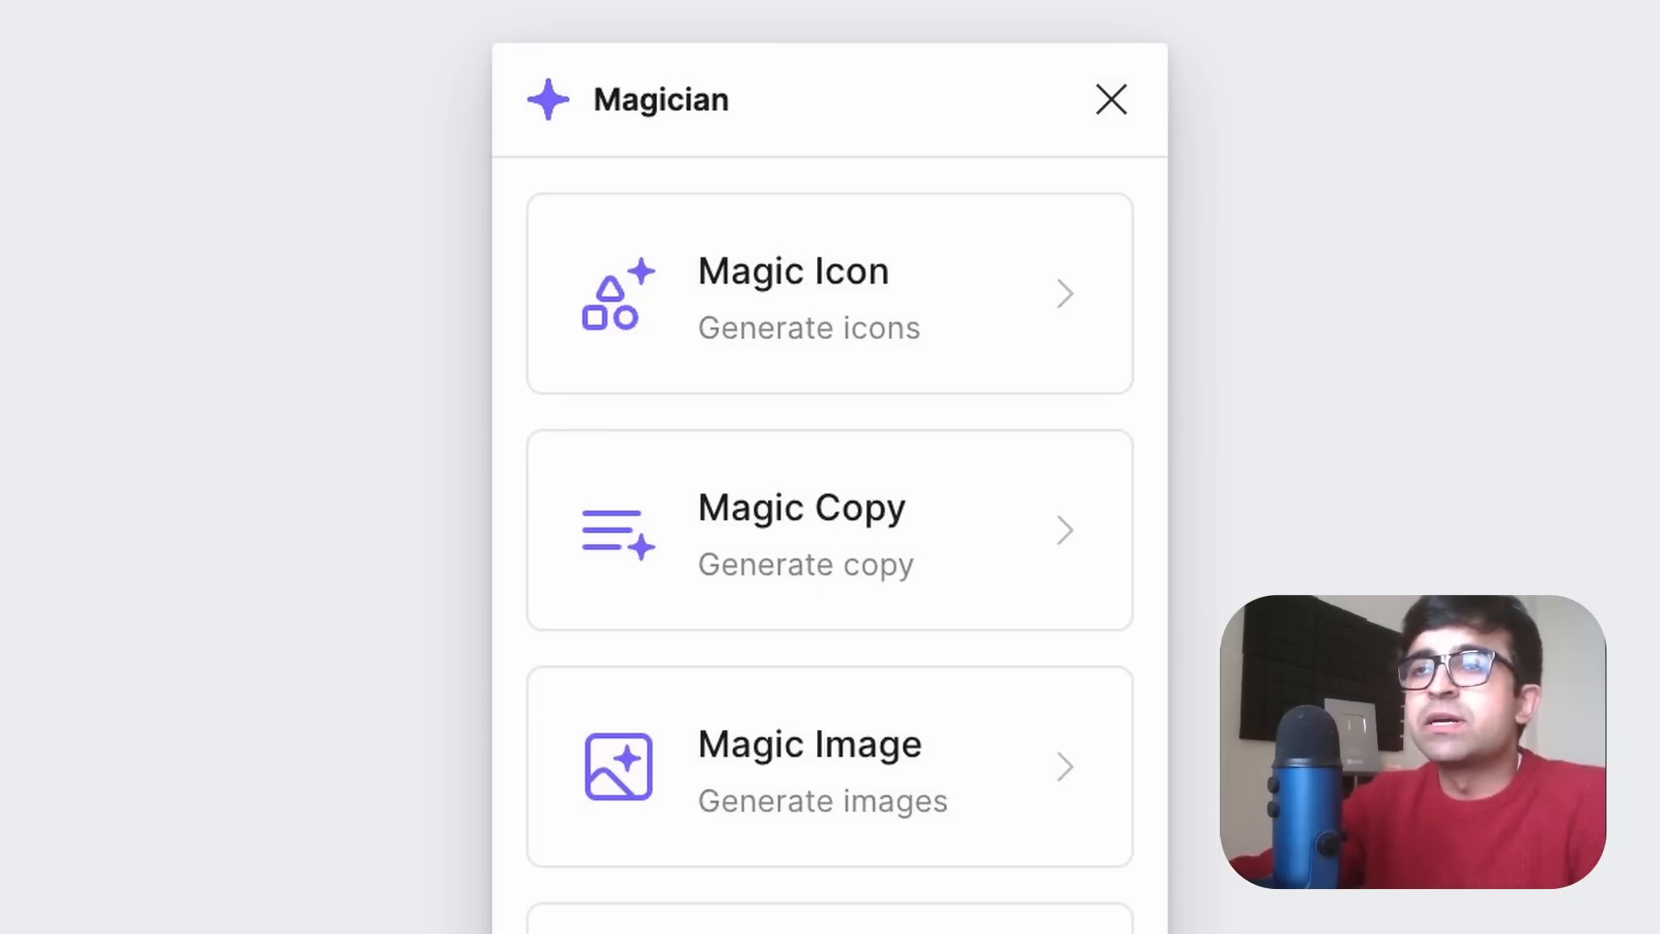
# Step: Bring up the Automator Style guide workflow with its create-frame and get-styles actions
pyautogui.click(829, 294)
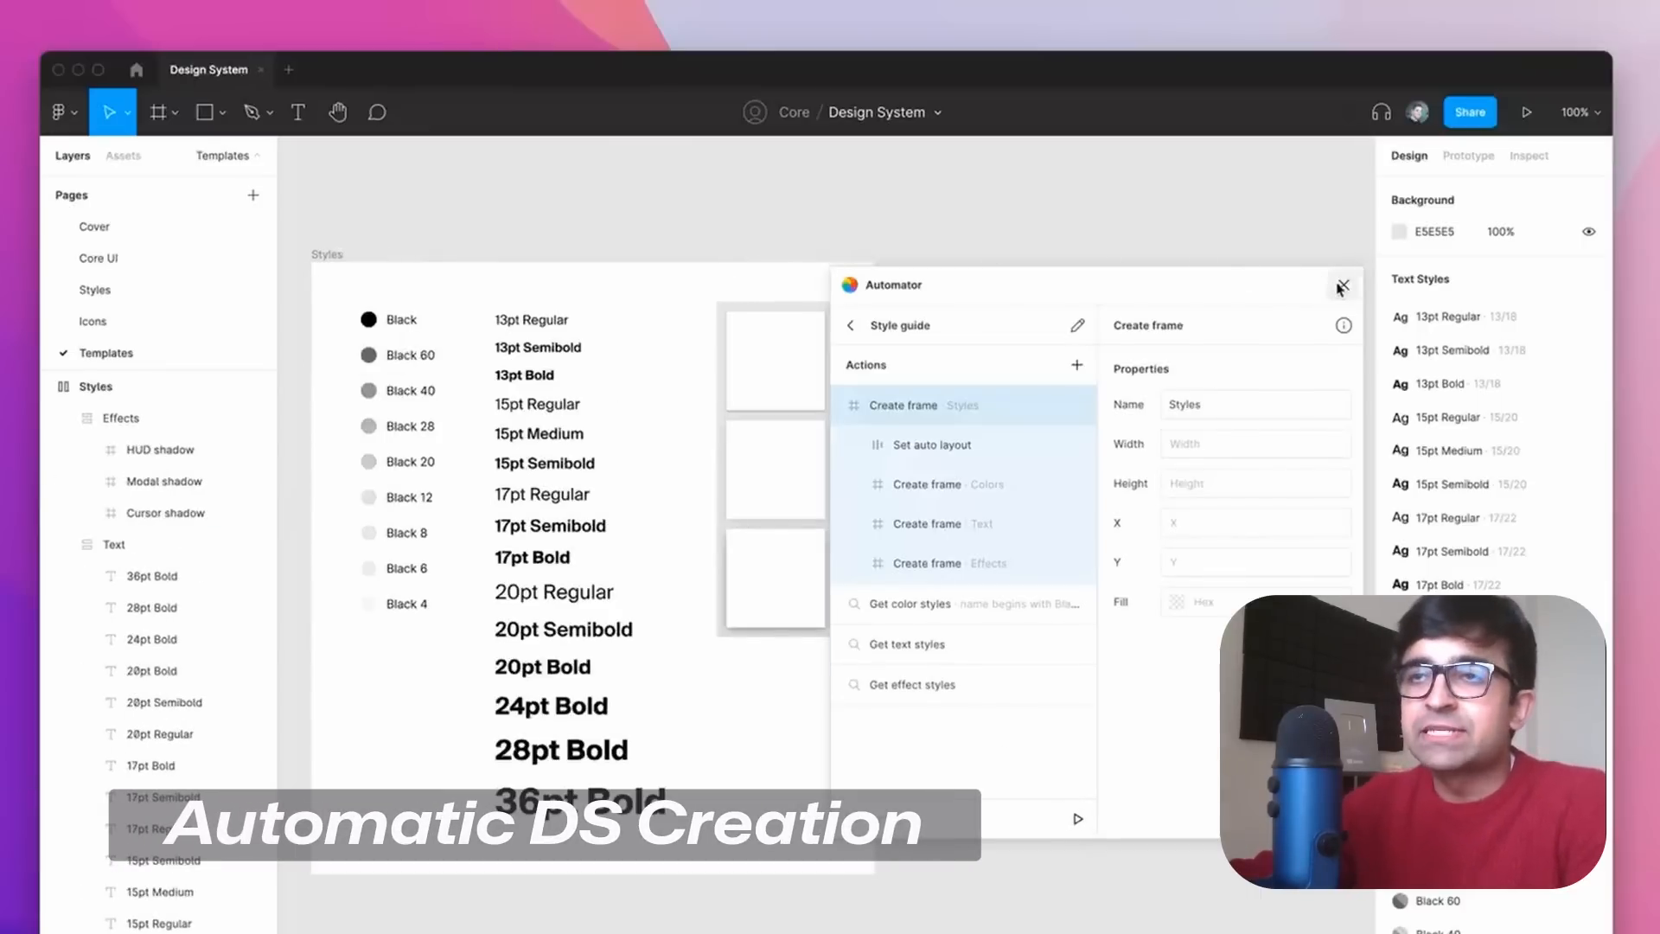
# Step: Close Automator and inspect the generated text style list and Black 12 colour swatch
pyautogui.click(1340, 287)
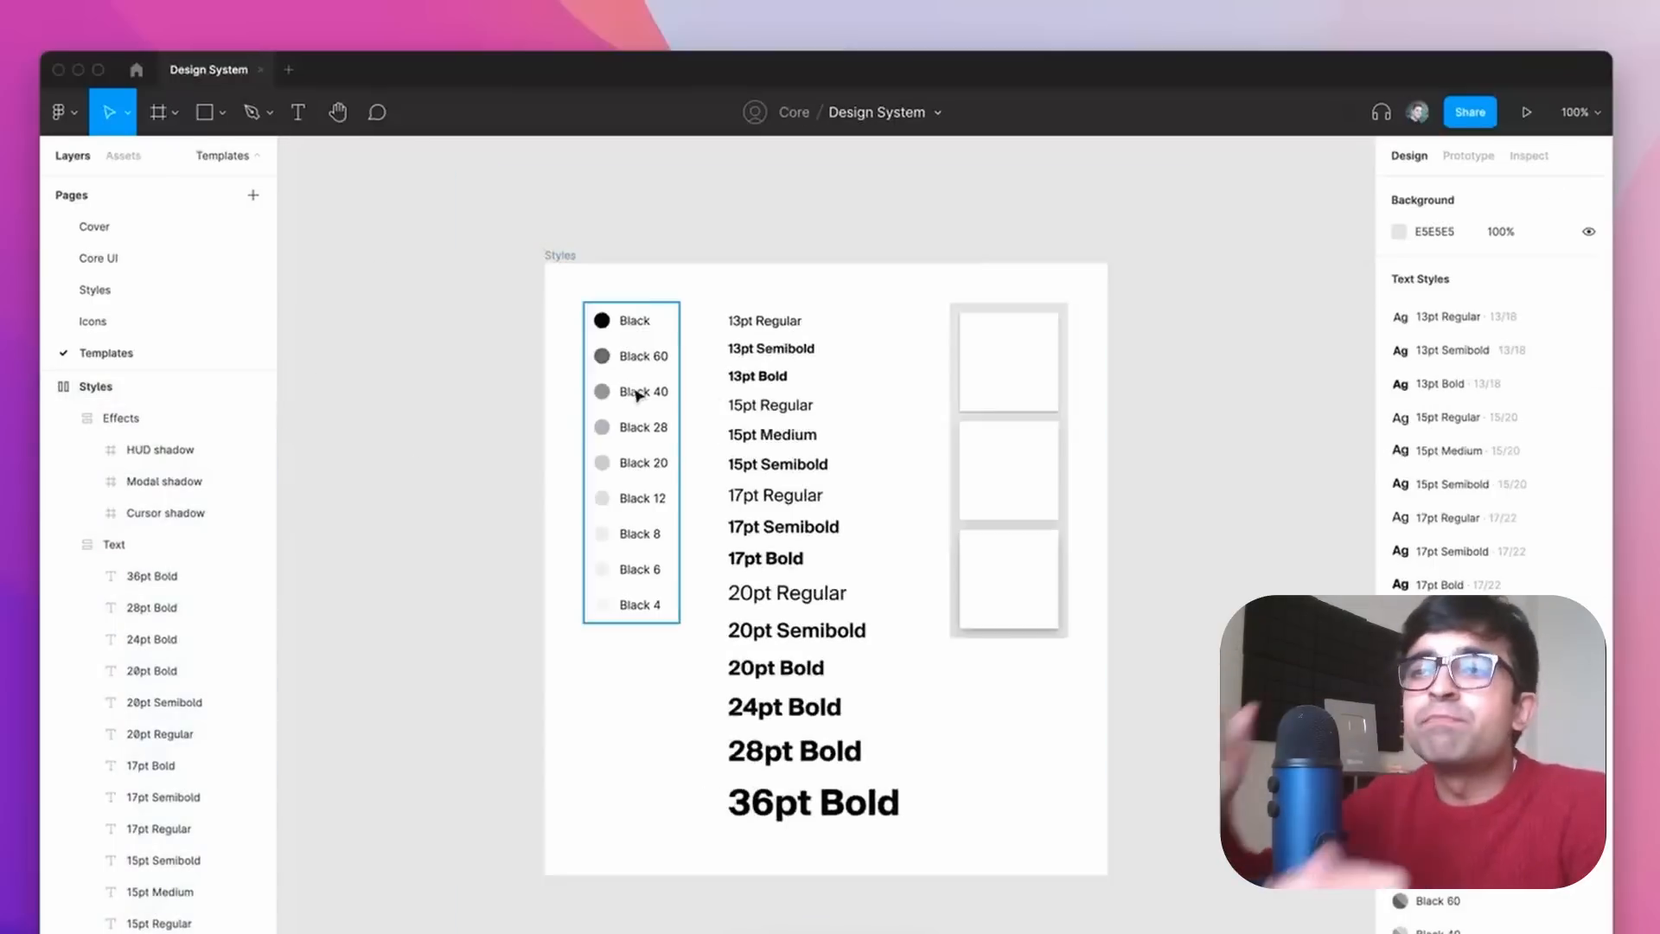
pyautogui.click(770, 405)
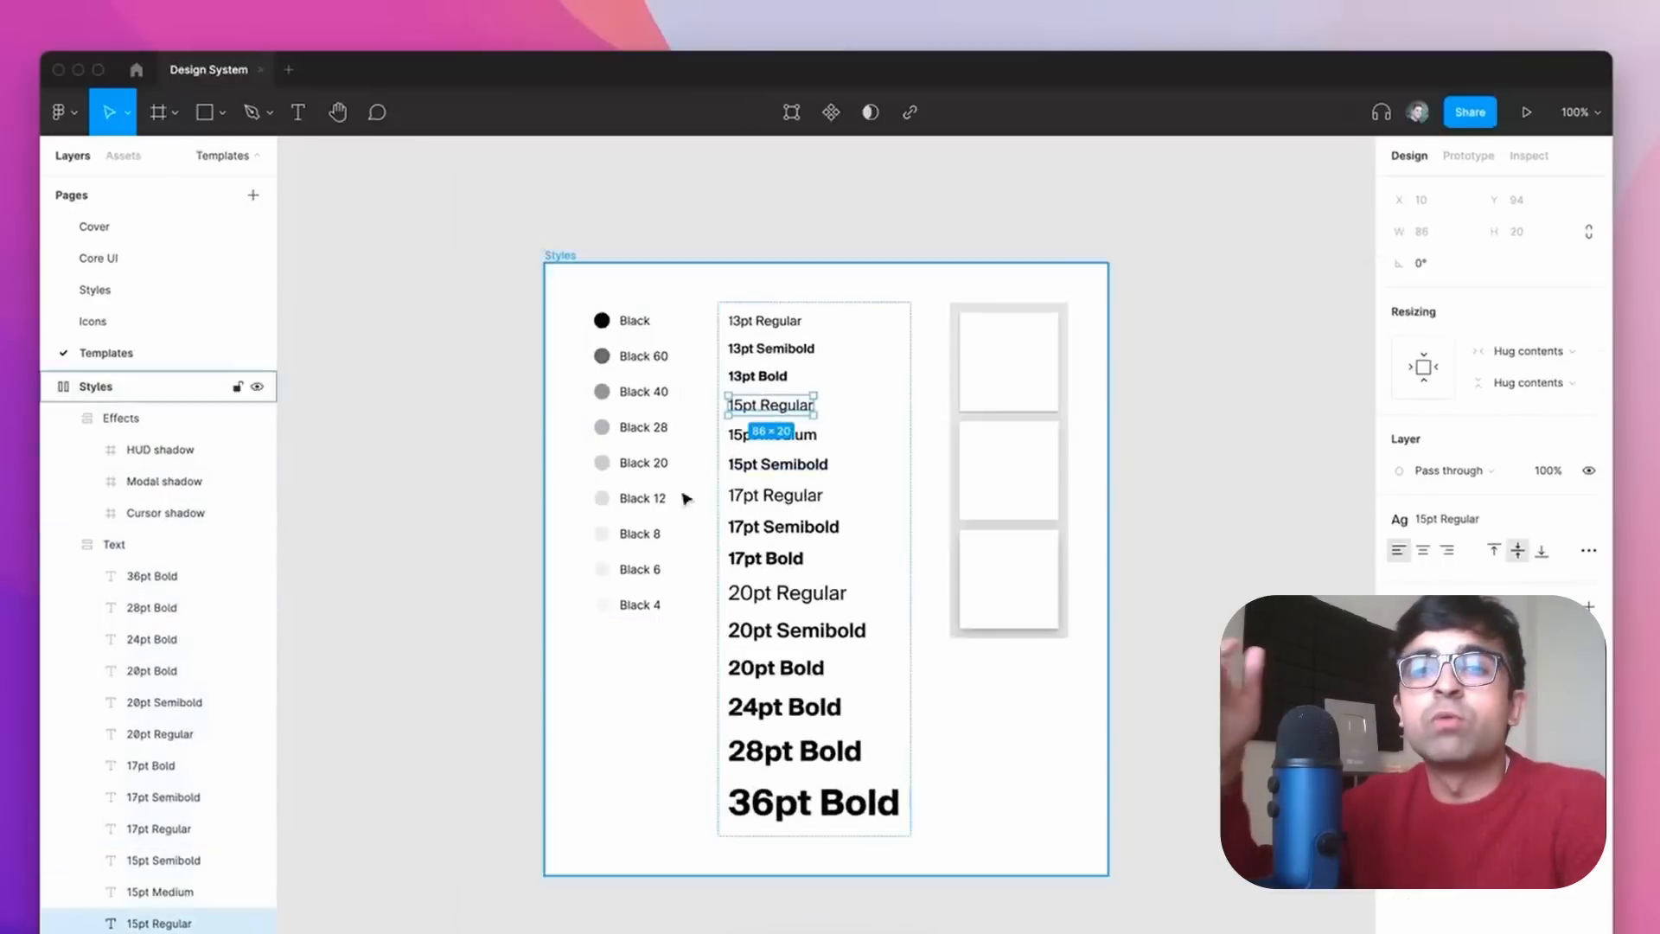
pyautogui.click(602, 498)
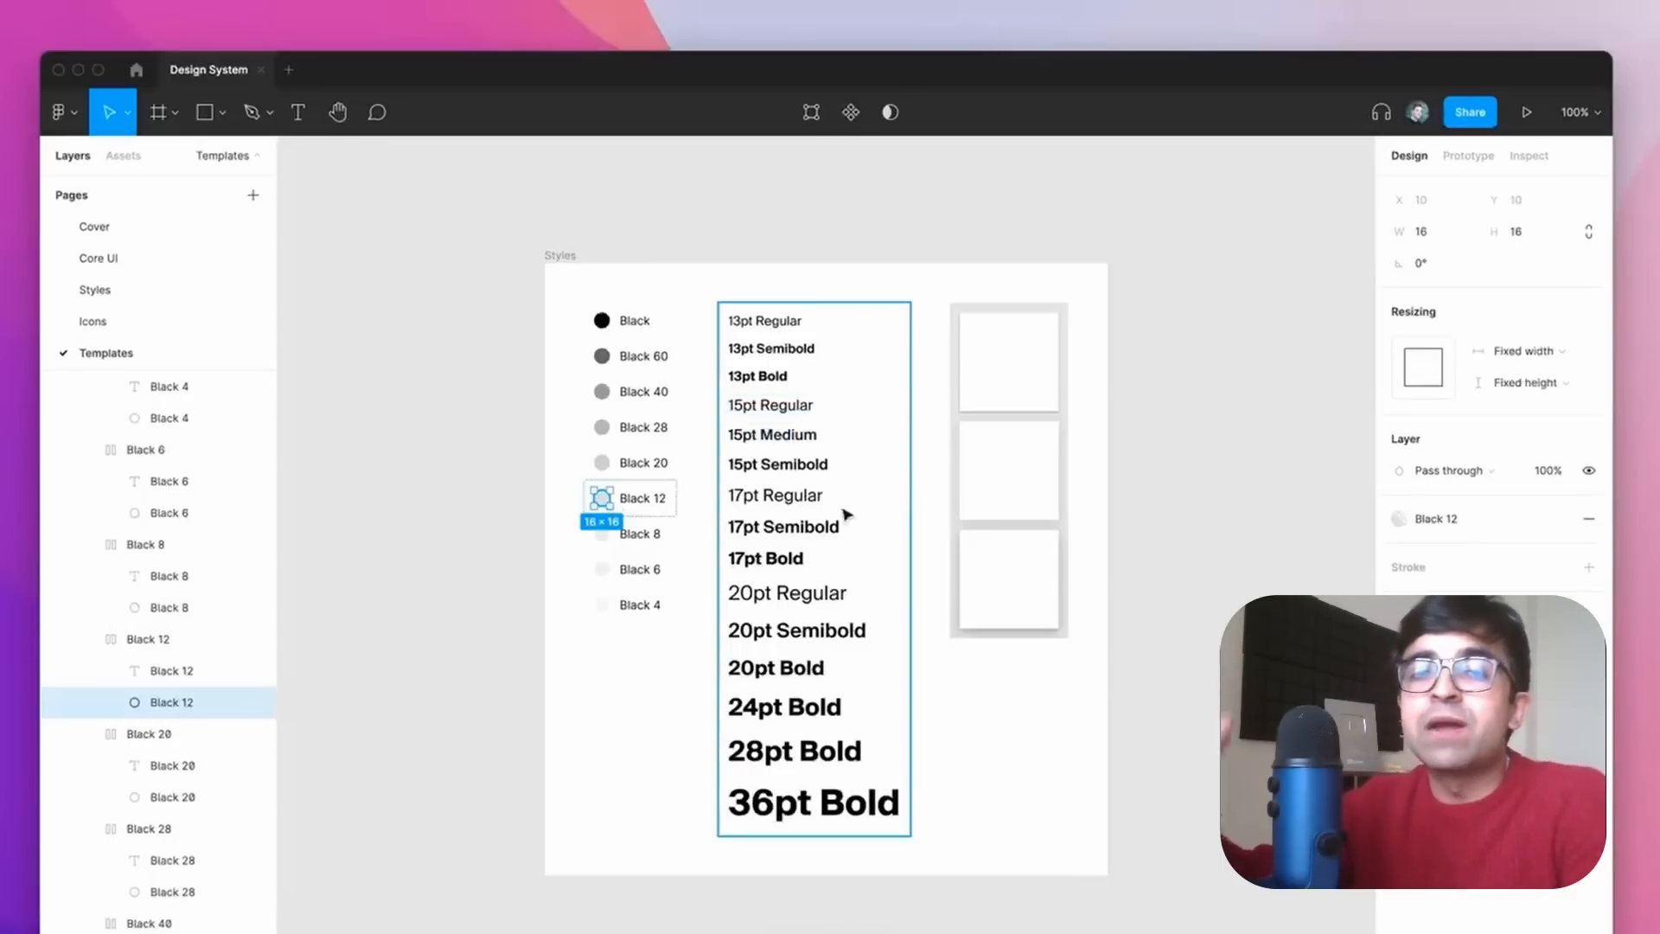
pyautogui.click(1006, 473)
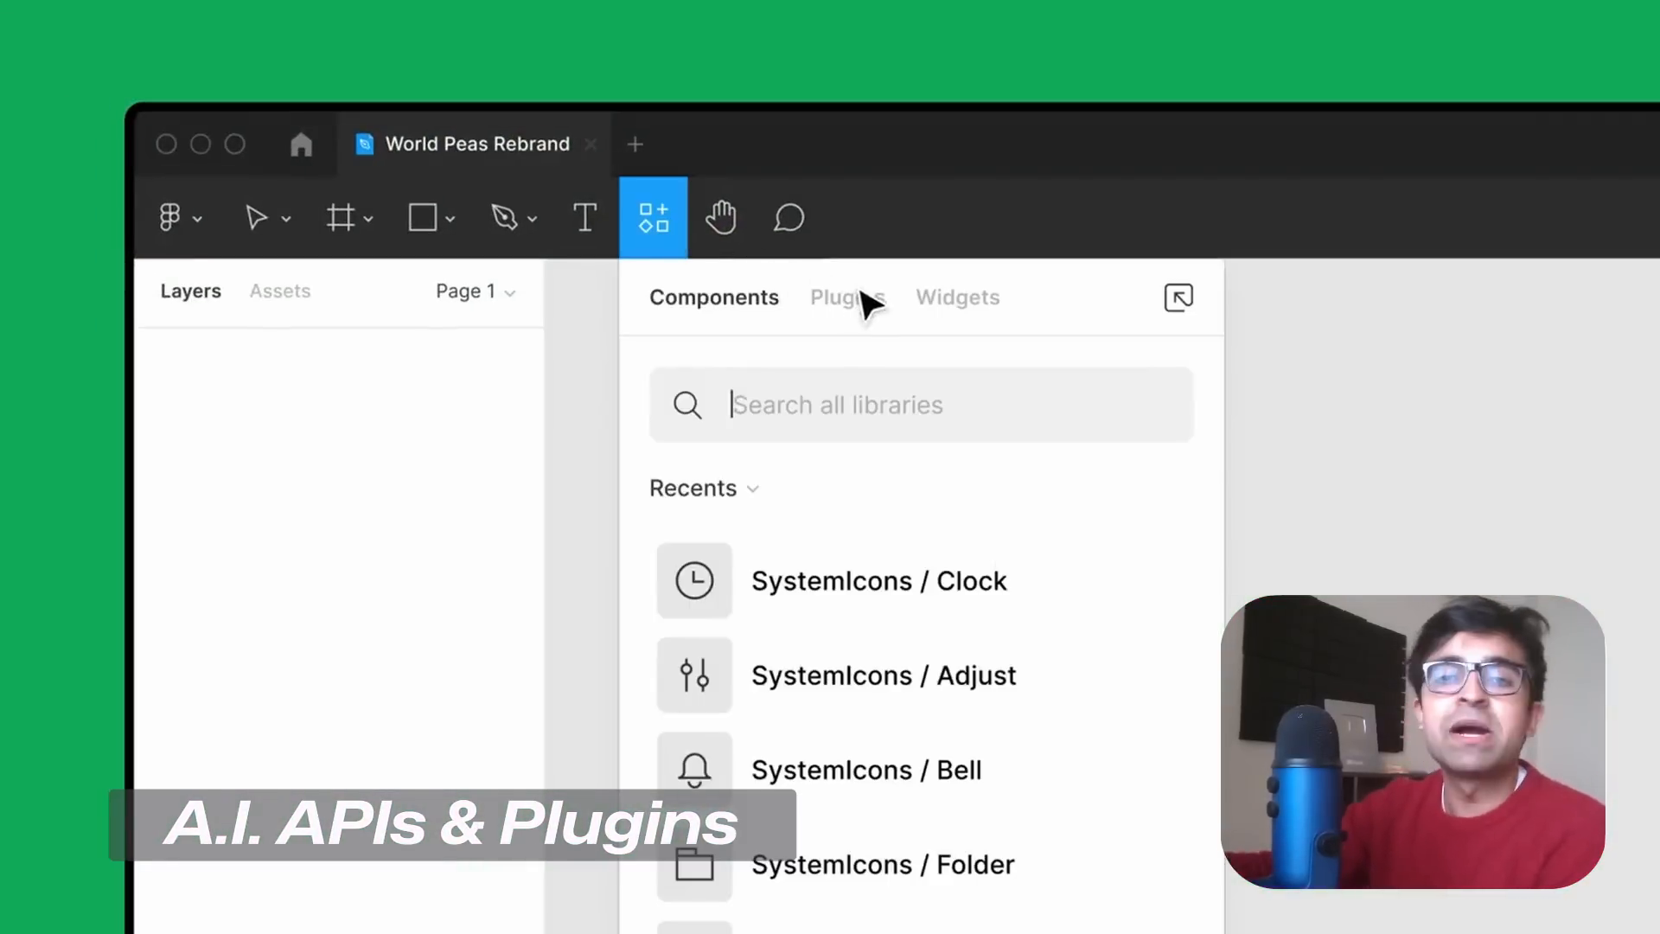
# Step: Add the Voice Memo widget from the Widgets tab and start a recording
pyautogui.click(956, 298)
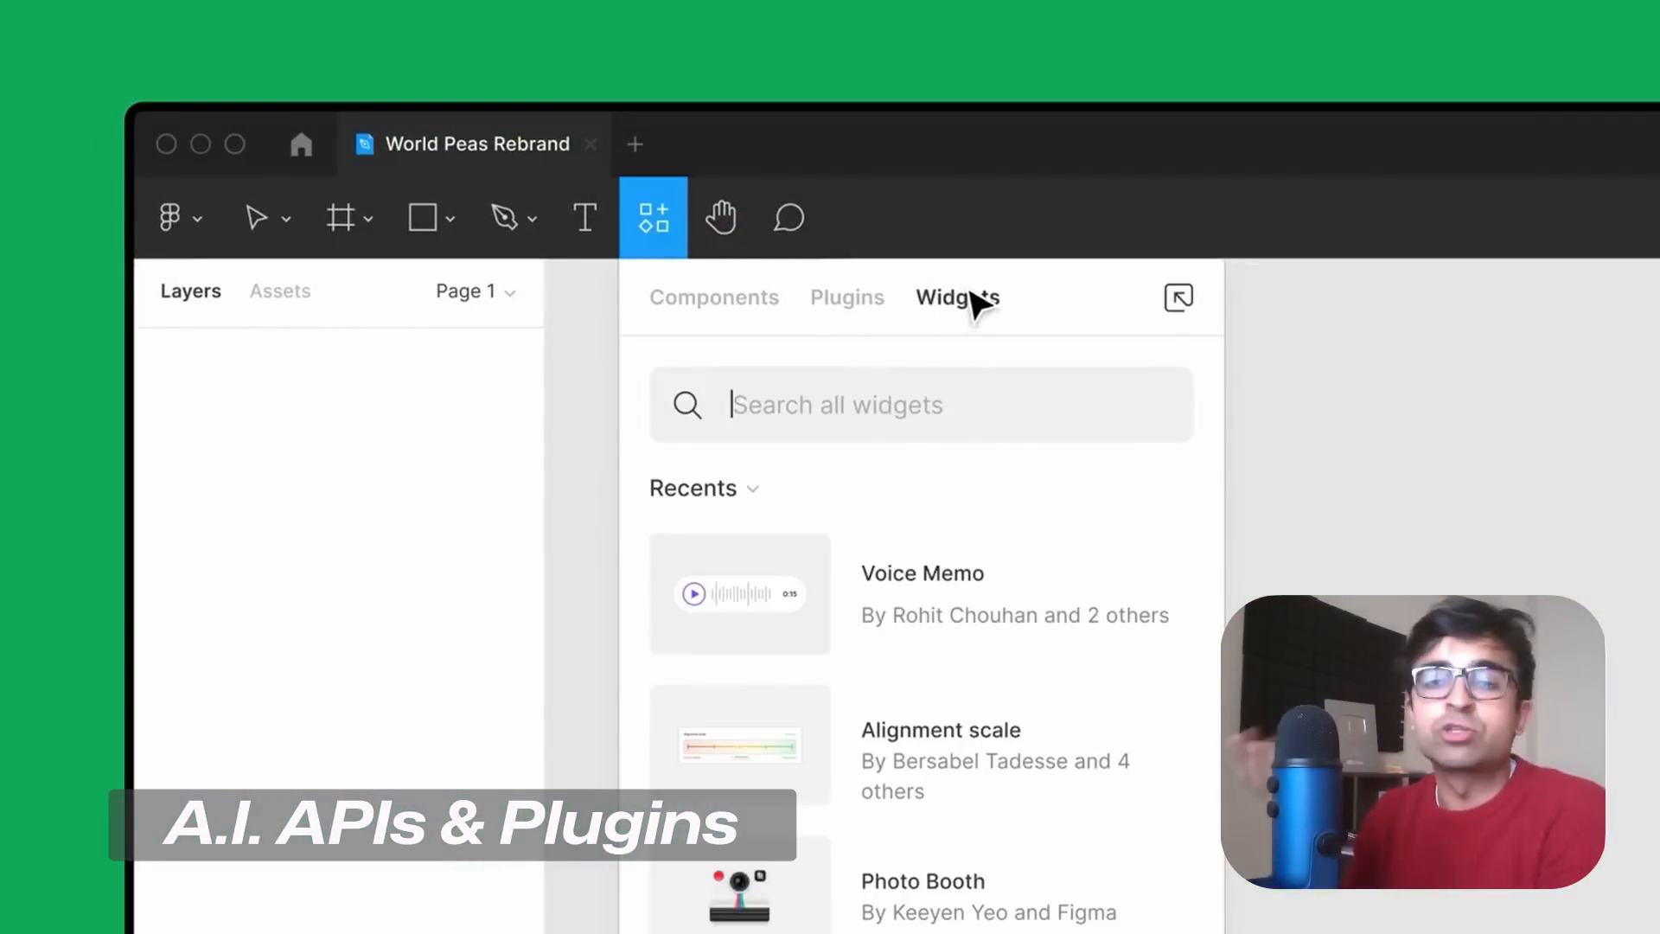
pyautogui.click(739, 593)
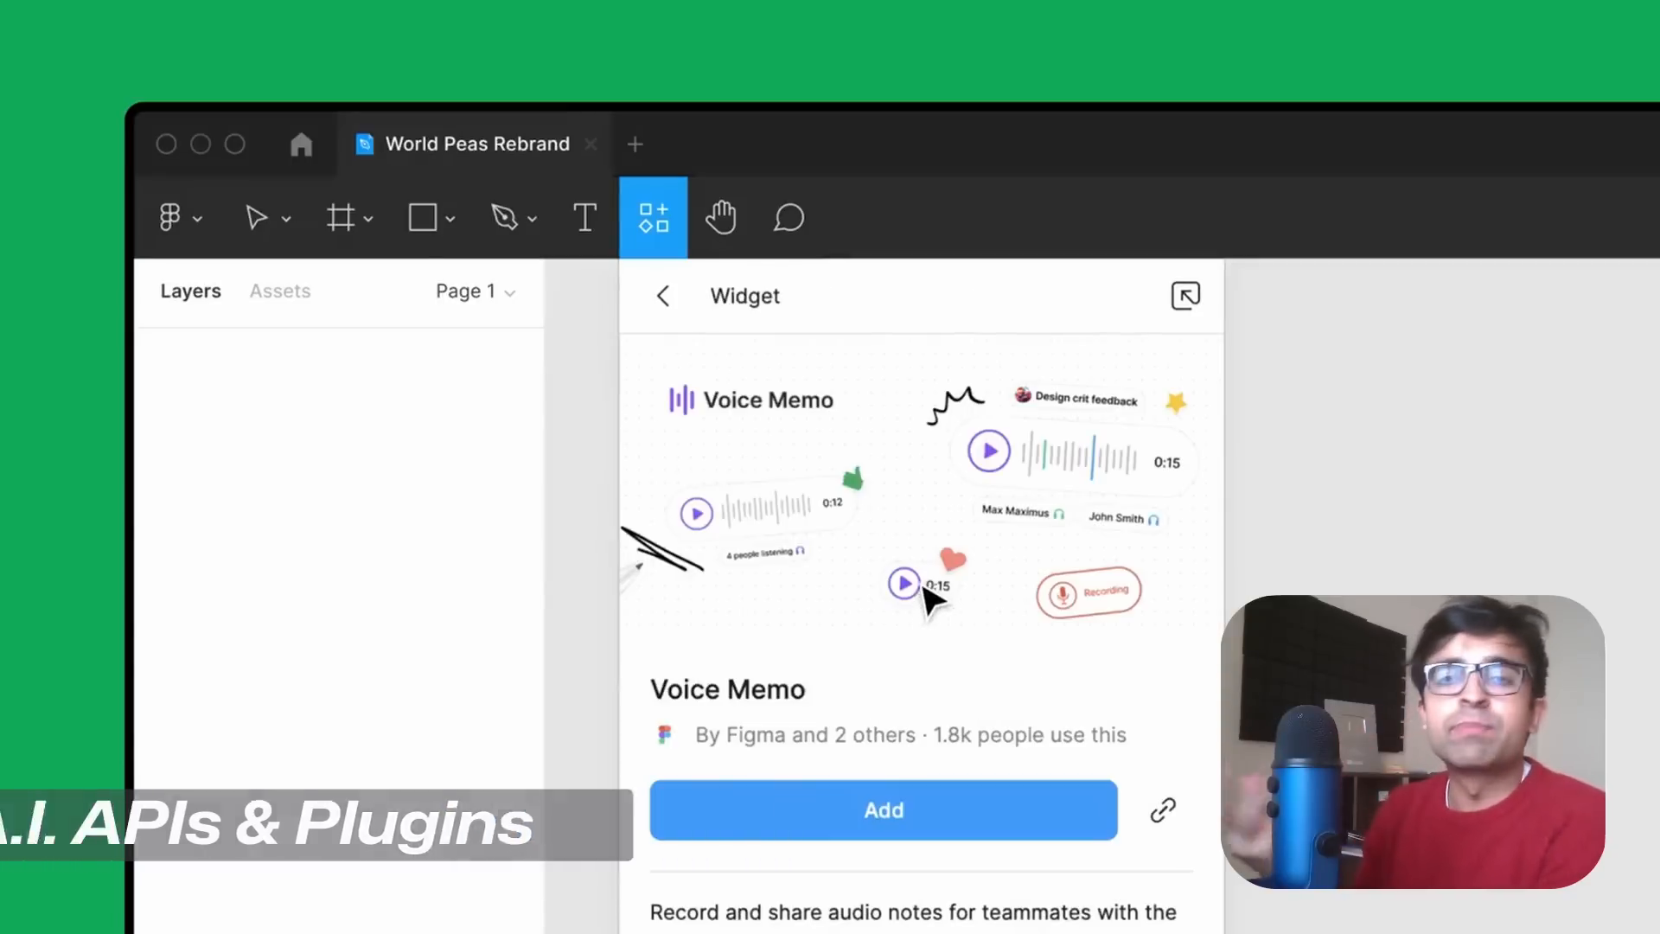
pyautogui.click(882, 811)
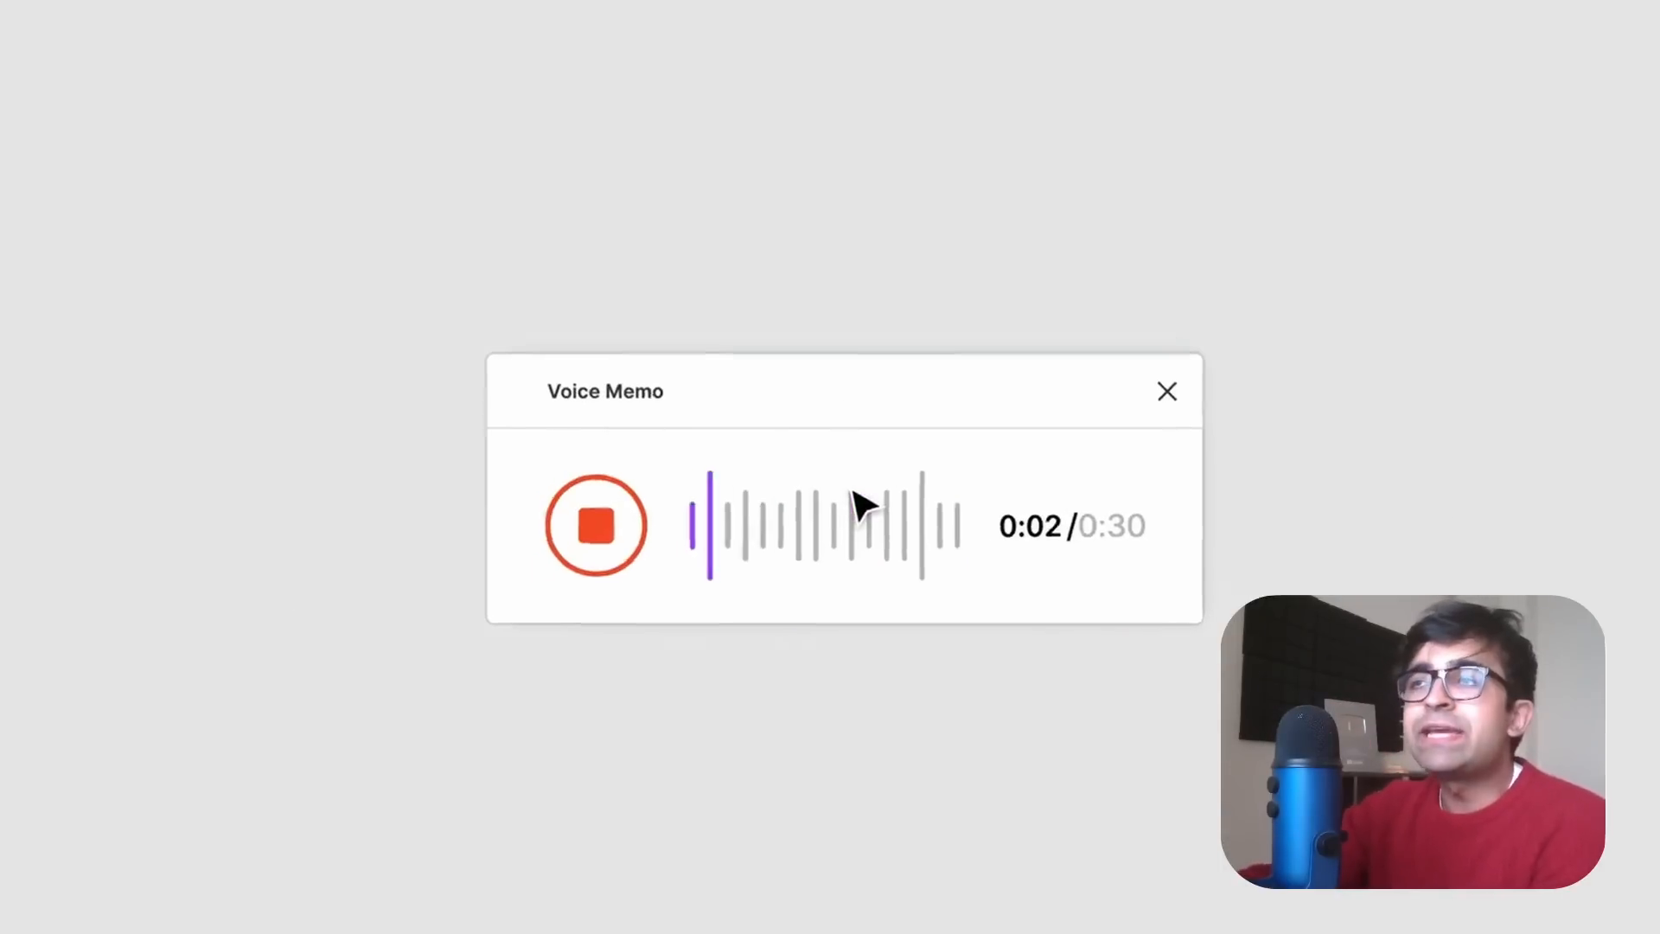
pyautogui.click(1166, 391)
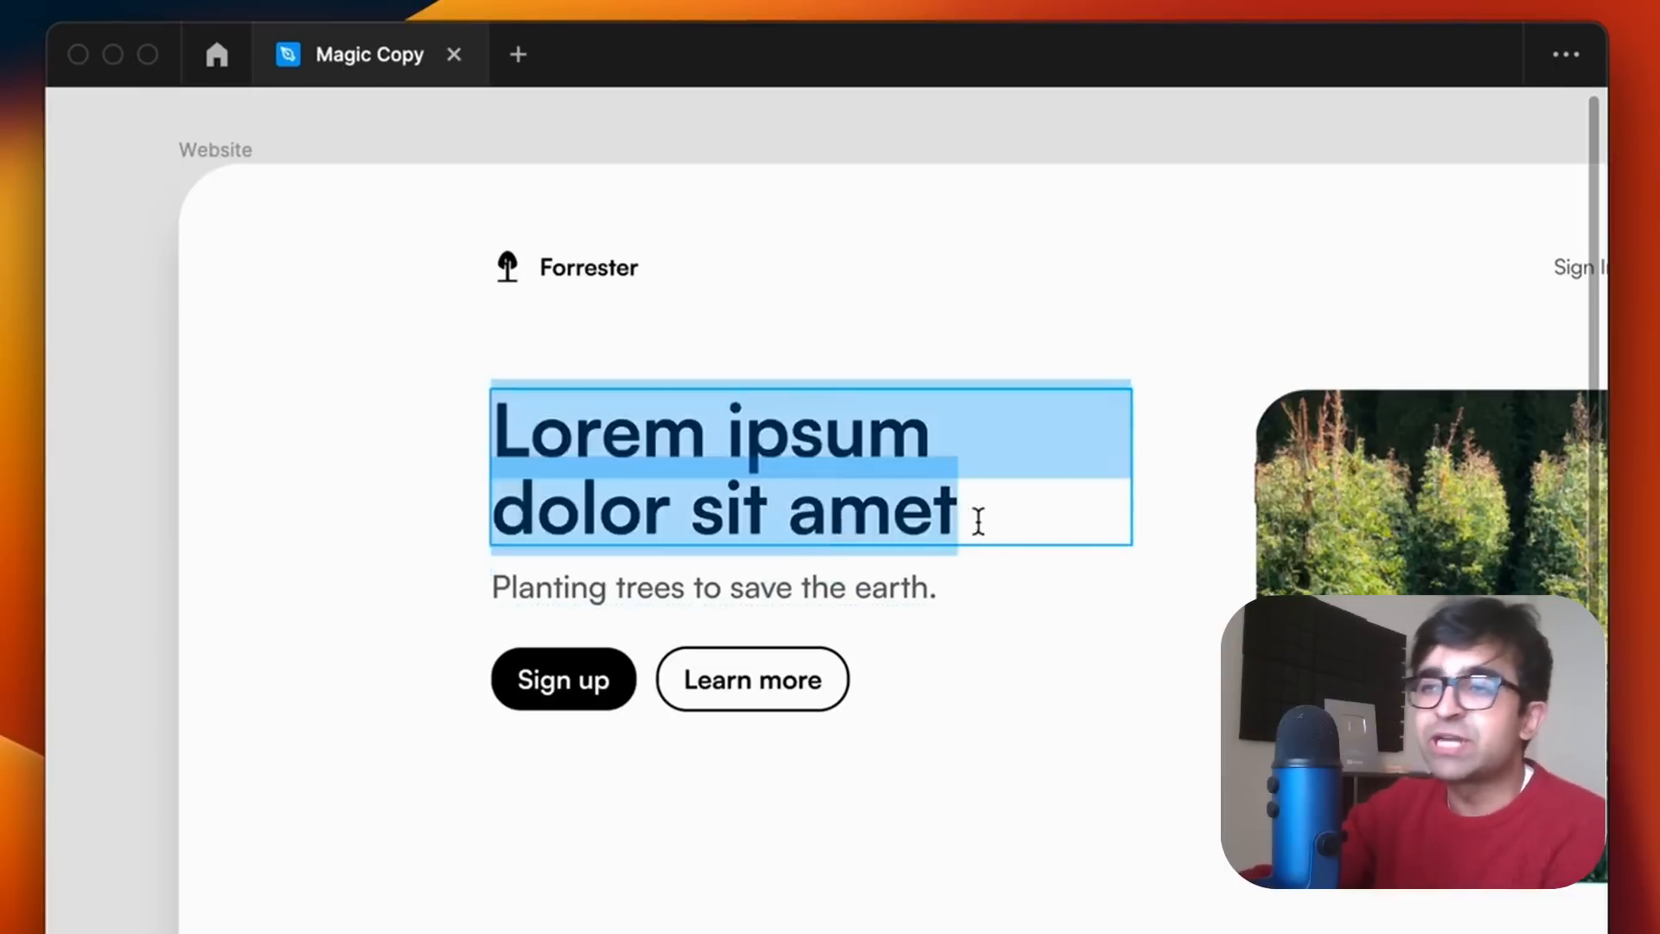
# Step: Replace the Forrester headline with the suggestion 'We help the environment'
pyautogui.write('We plan')
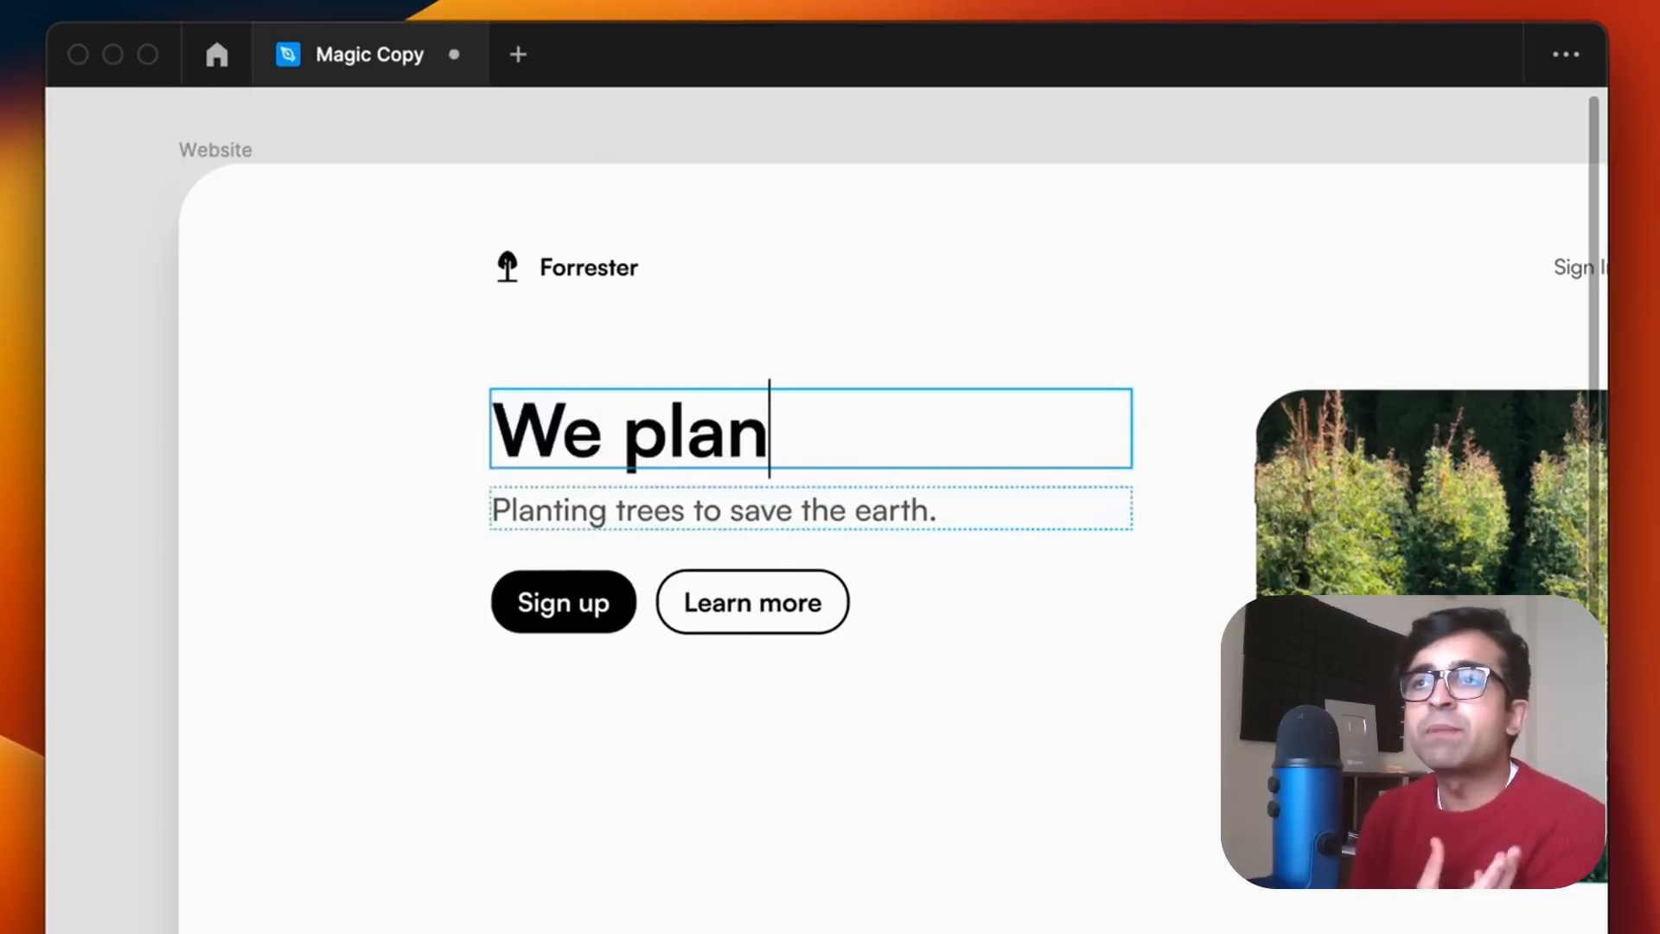
pyautogui.write('t trees')
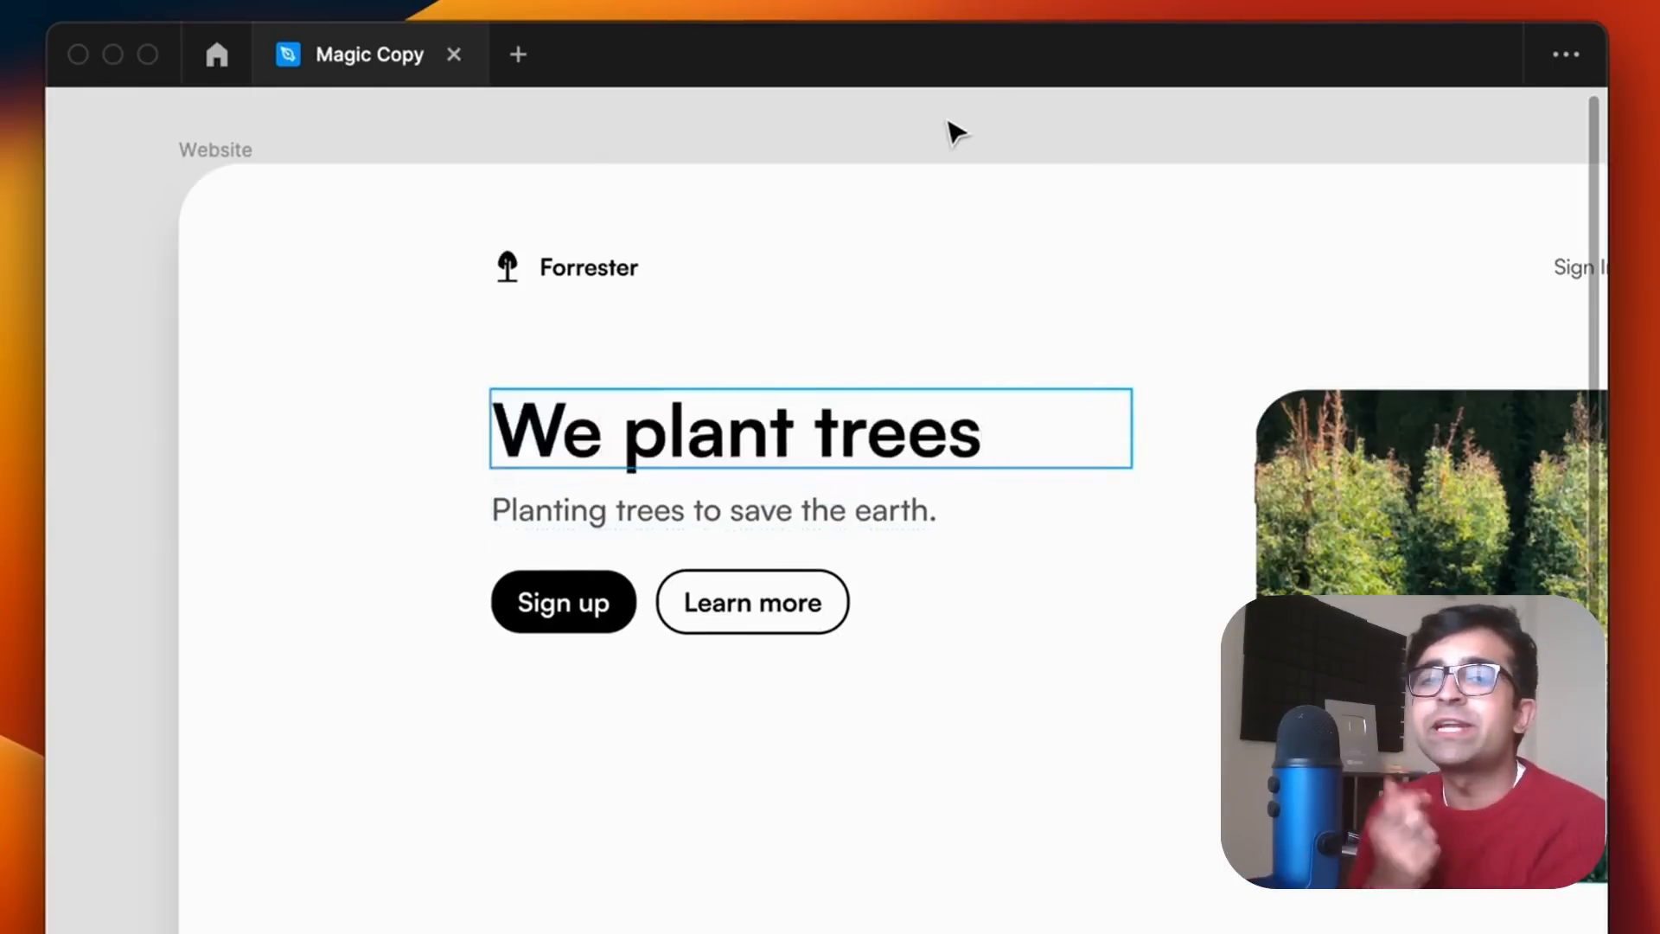
pyautogui.rightClick(730, 429)
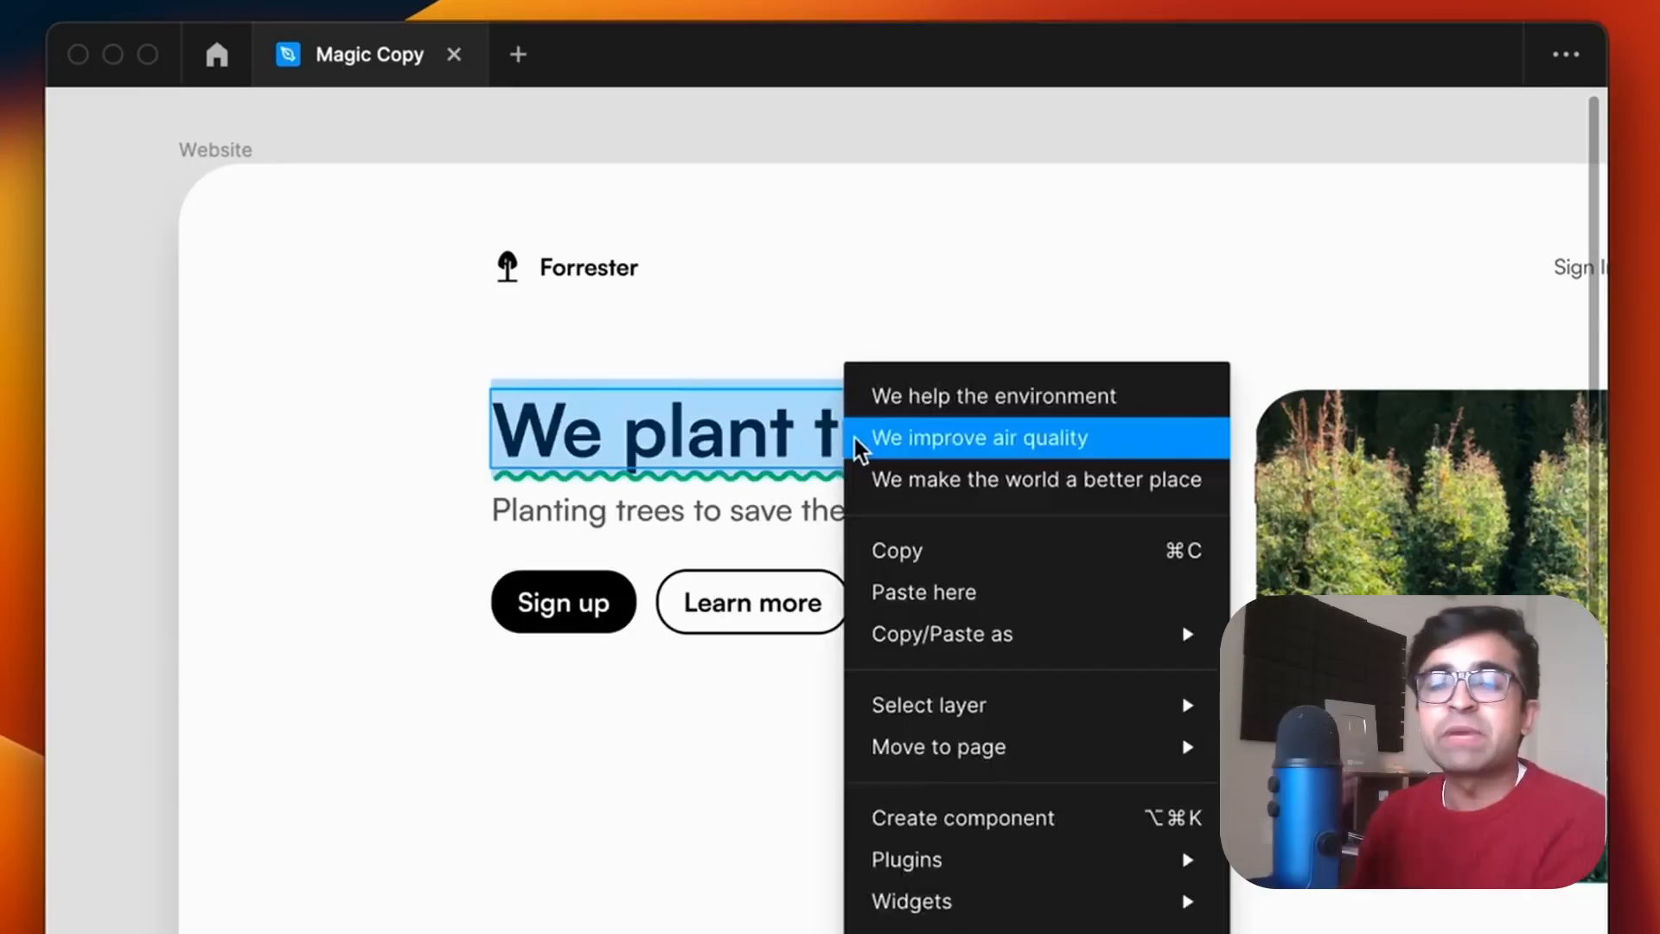
pyautogui.moveTo(1170, 397)
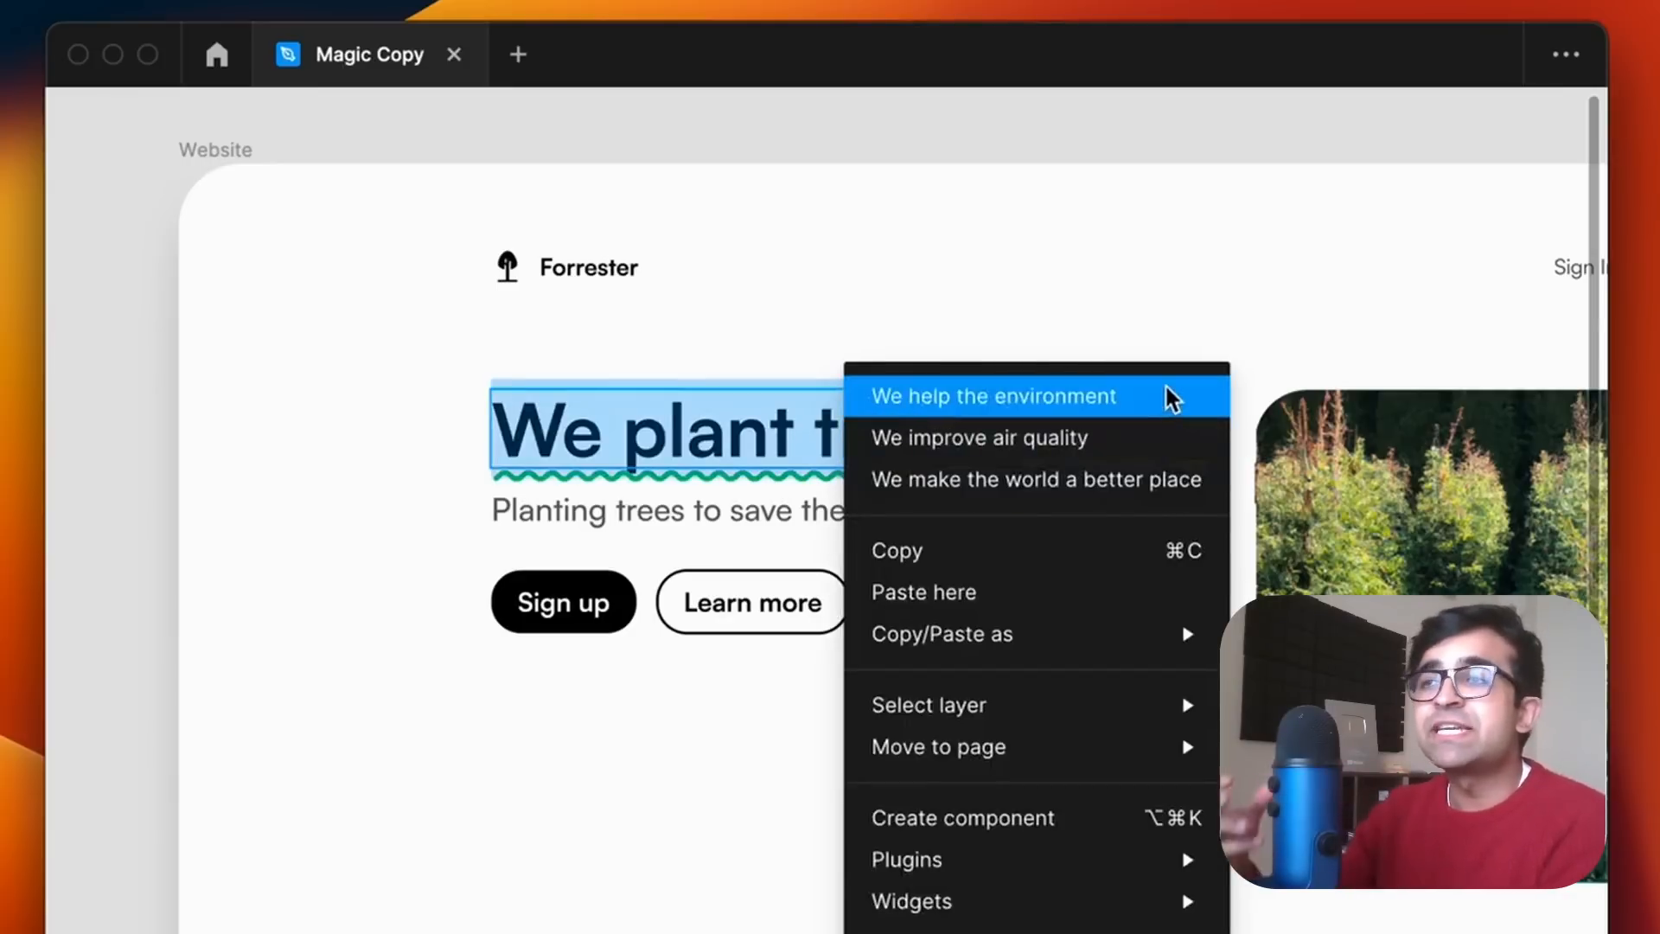
pyautogui.click(991, 396)
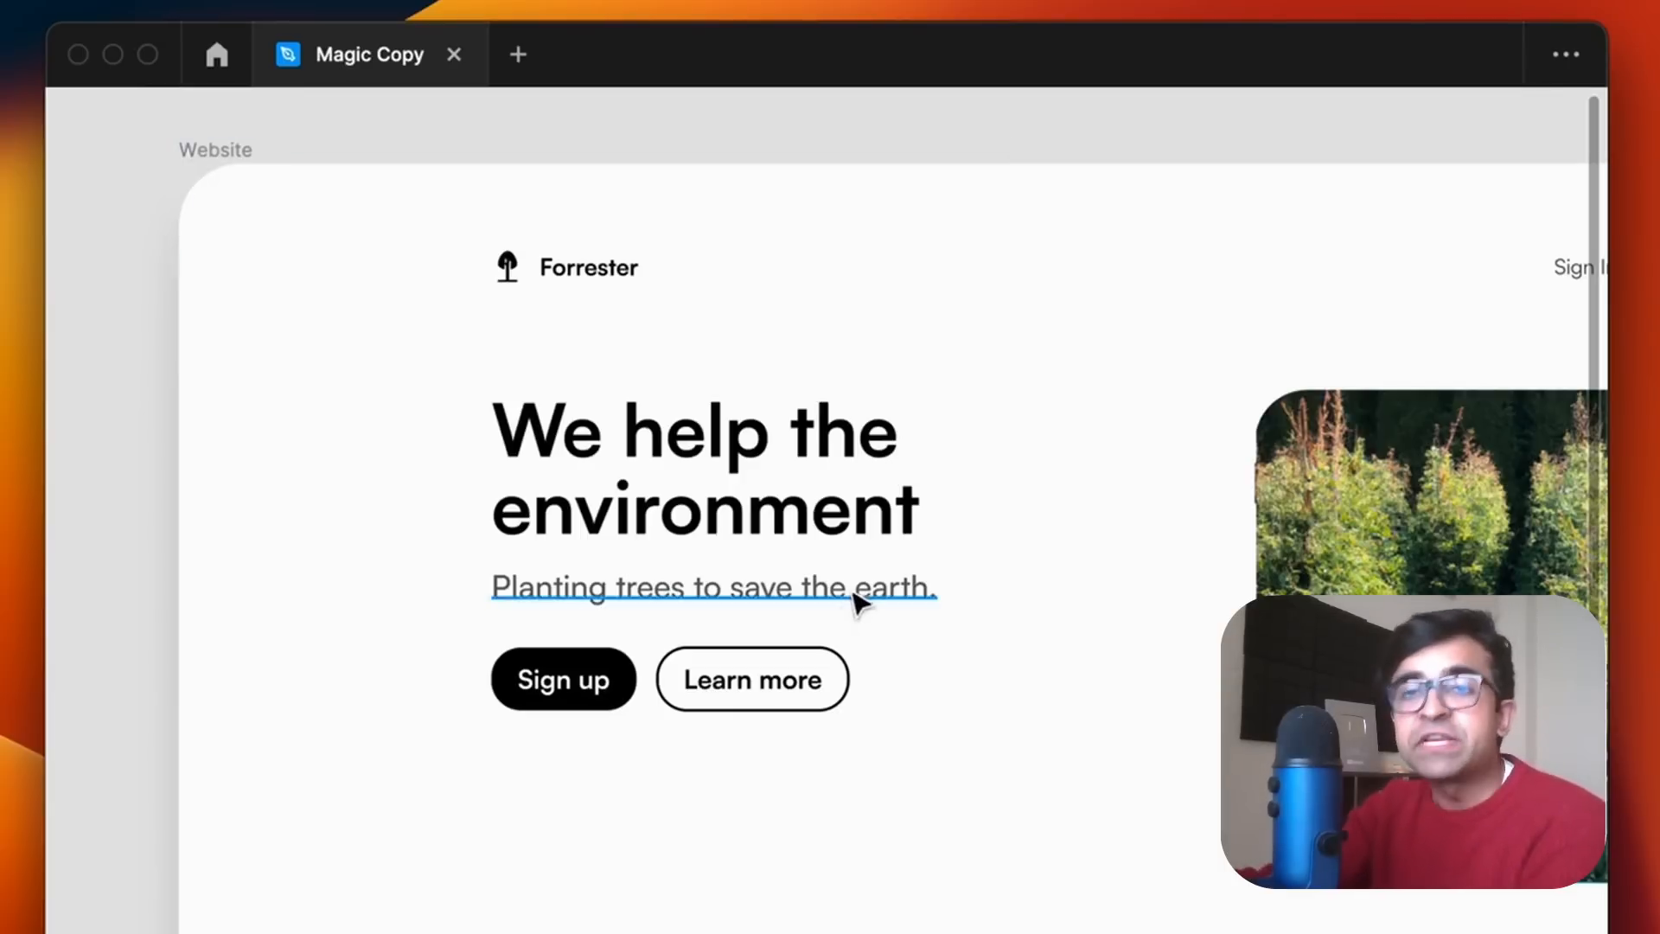
# Step: Swap the tagline for the rewrite 'Doing your part to save the planet.'
pyautogui.click(712, 586)
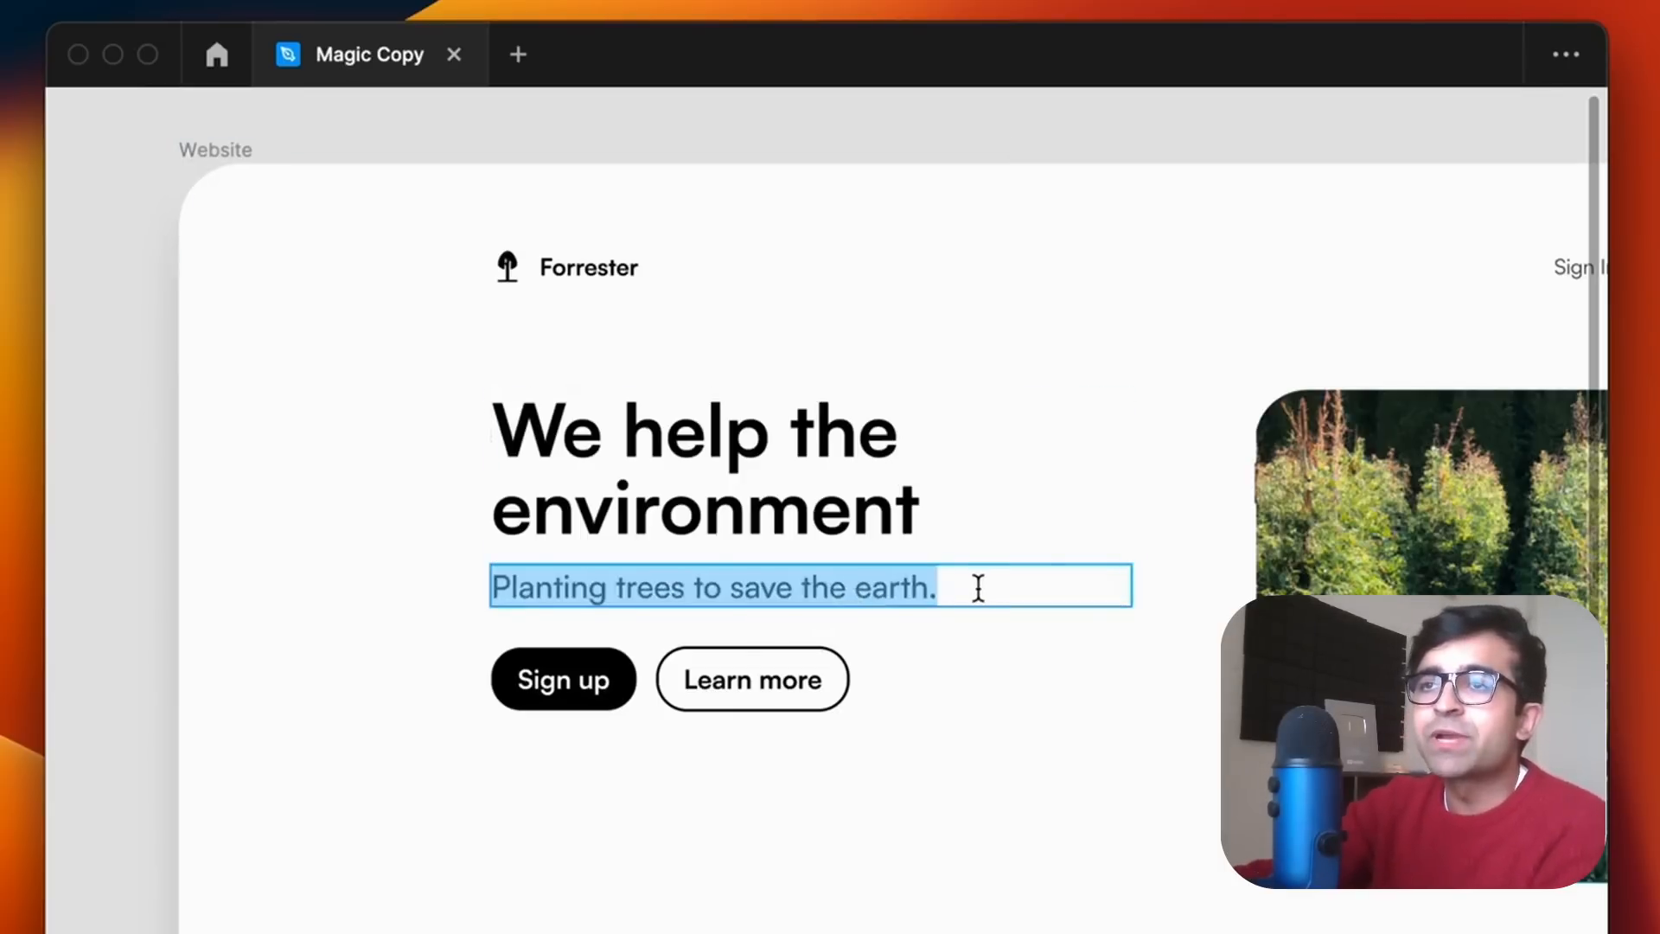
pyautogui.click(906, 588)
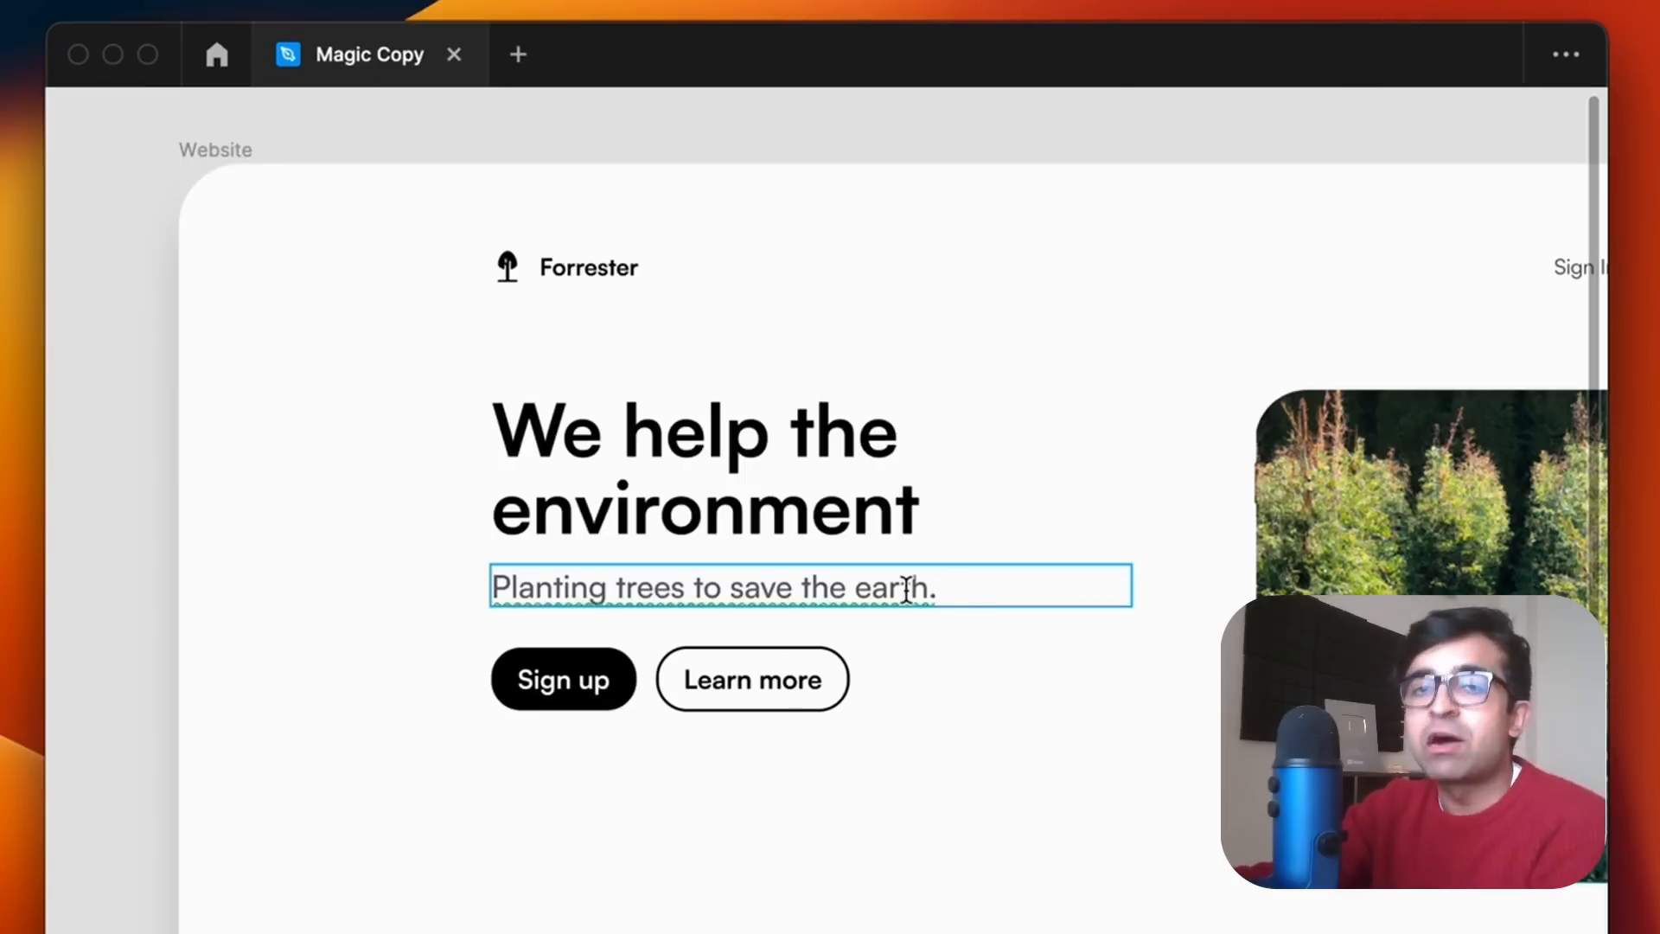
pyautogui.rightClick(811, 587)
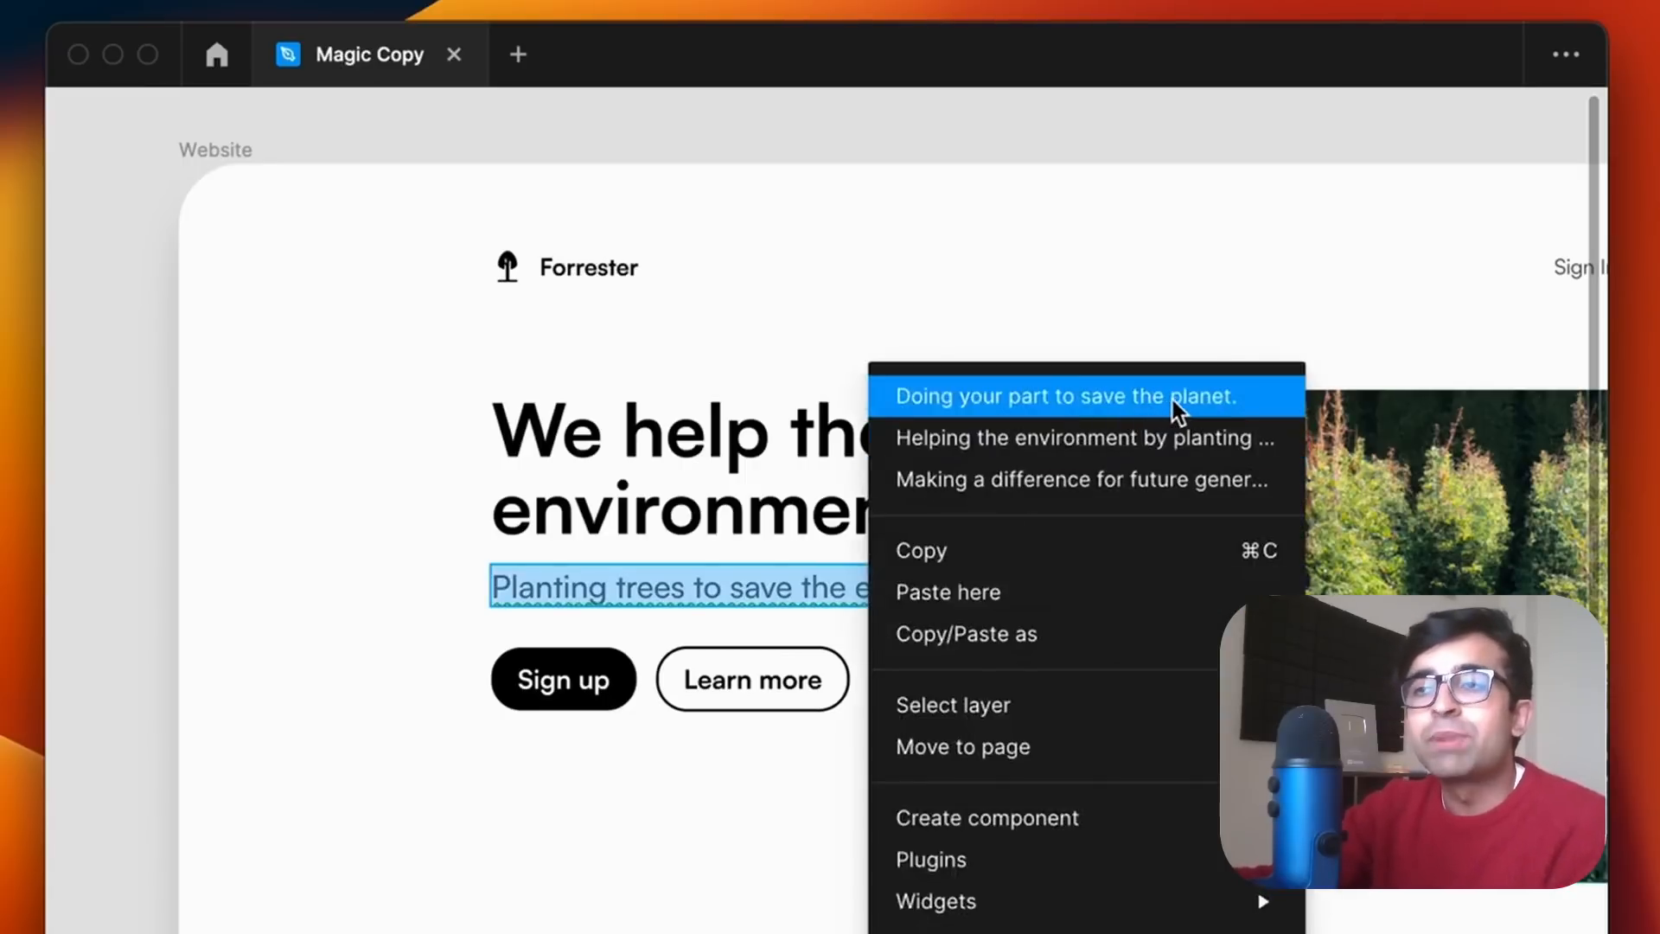
pyautogui.click(1081, 437)
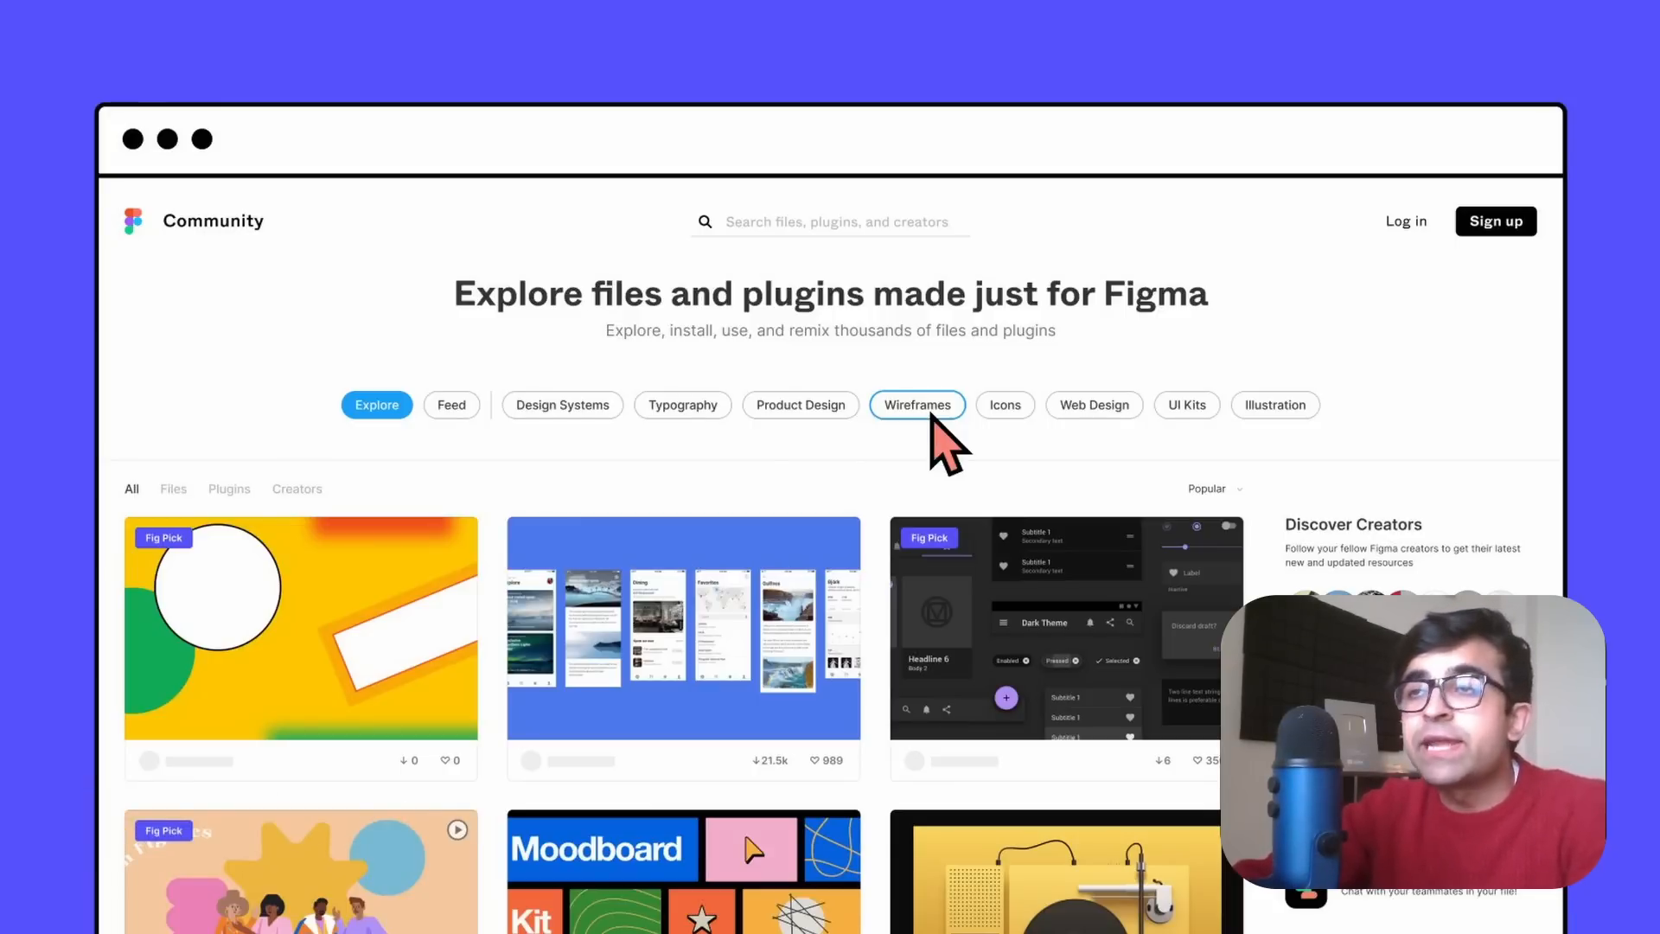
# Step: Search 'Twigma' and list the files Twigma brainstorm and Config 2020 - Twigma
pyautogui.click(917, 405)
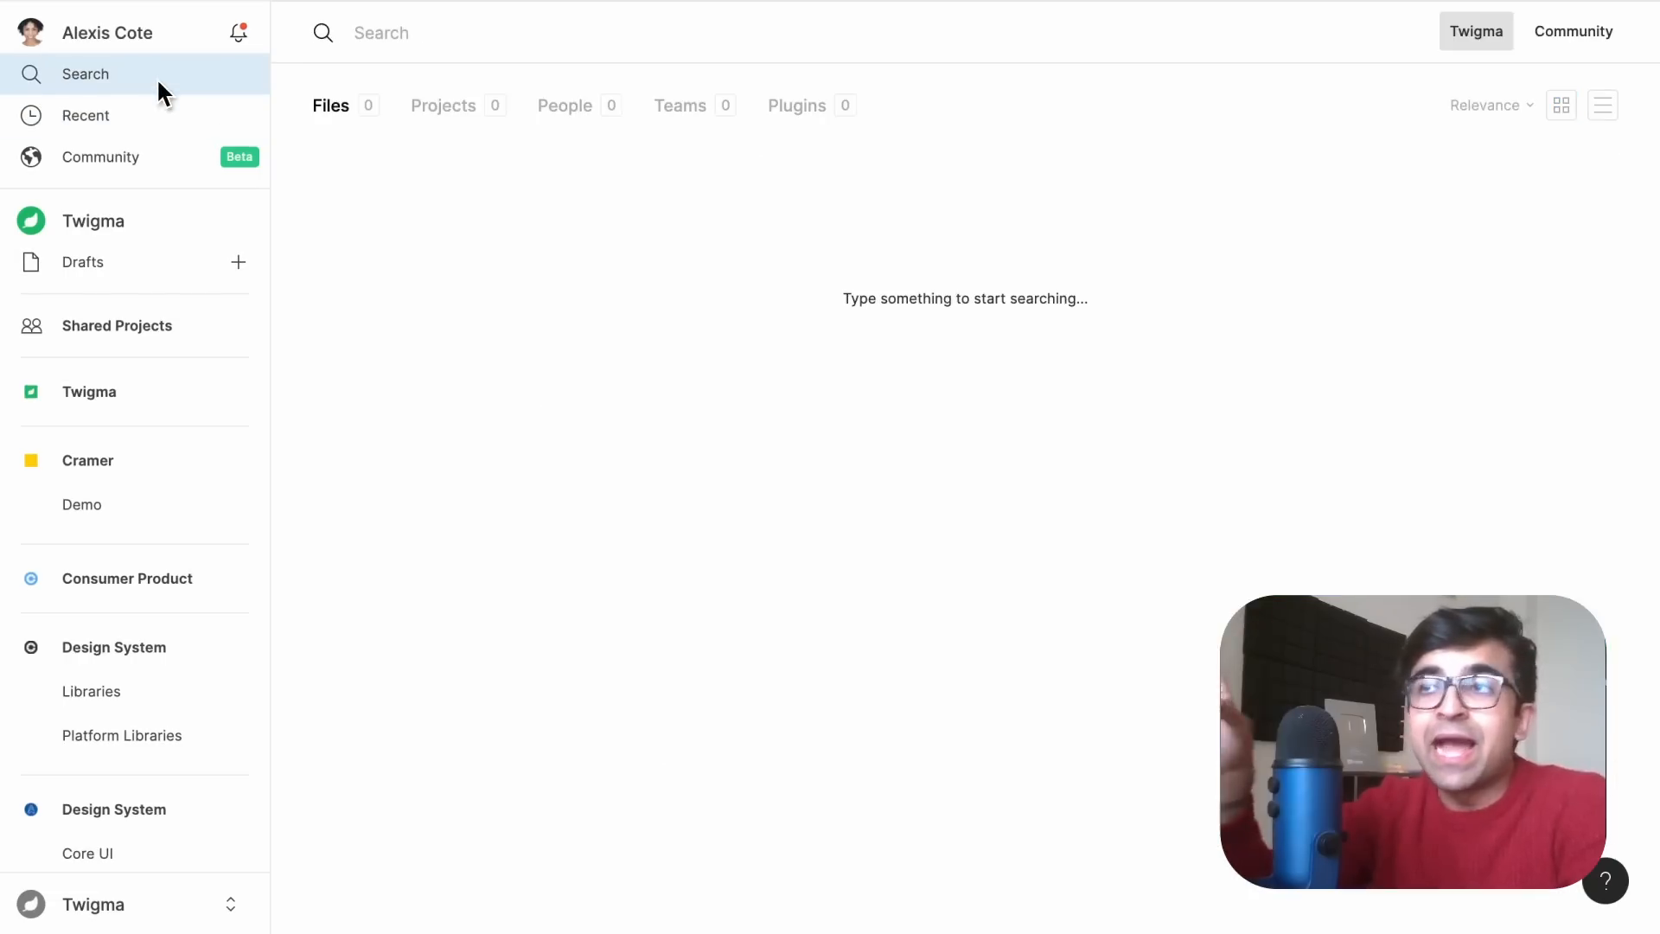
pyautogui.write('Twigma')
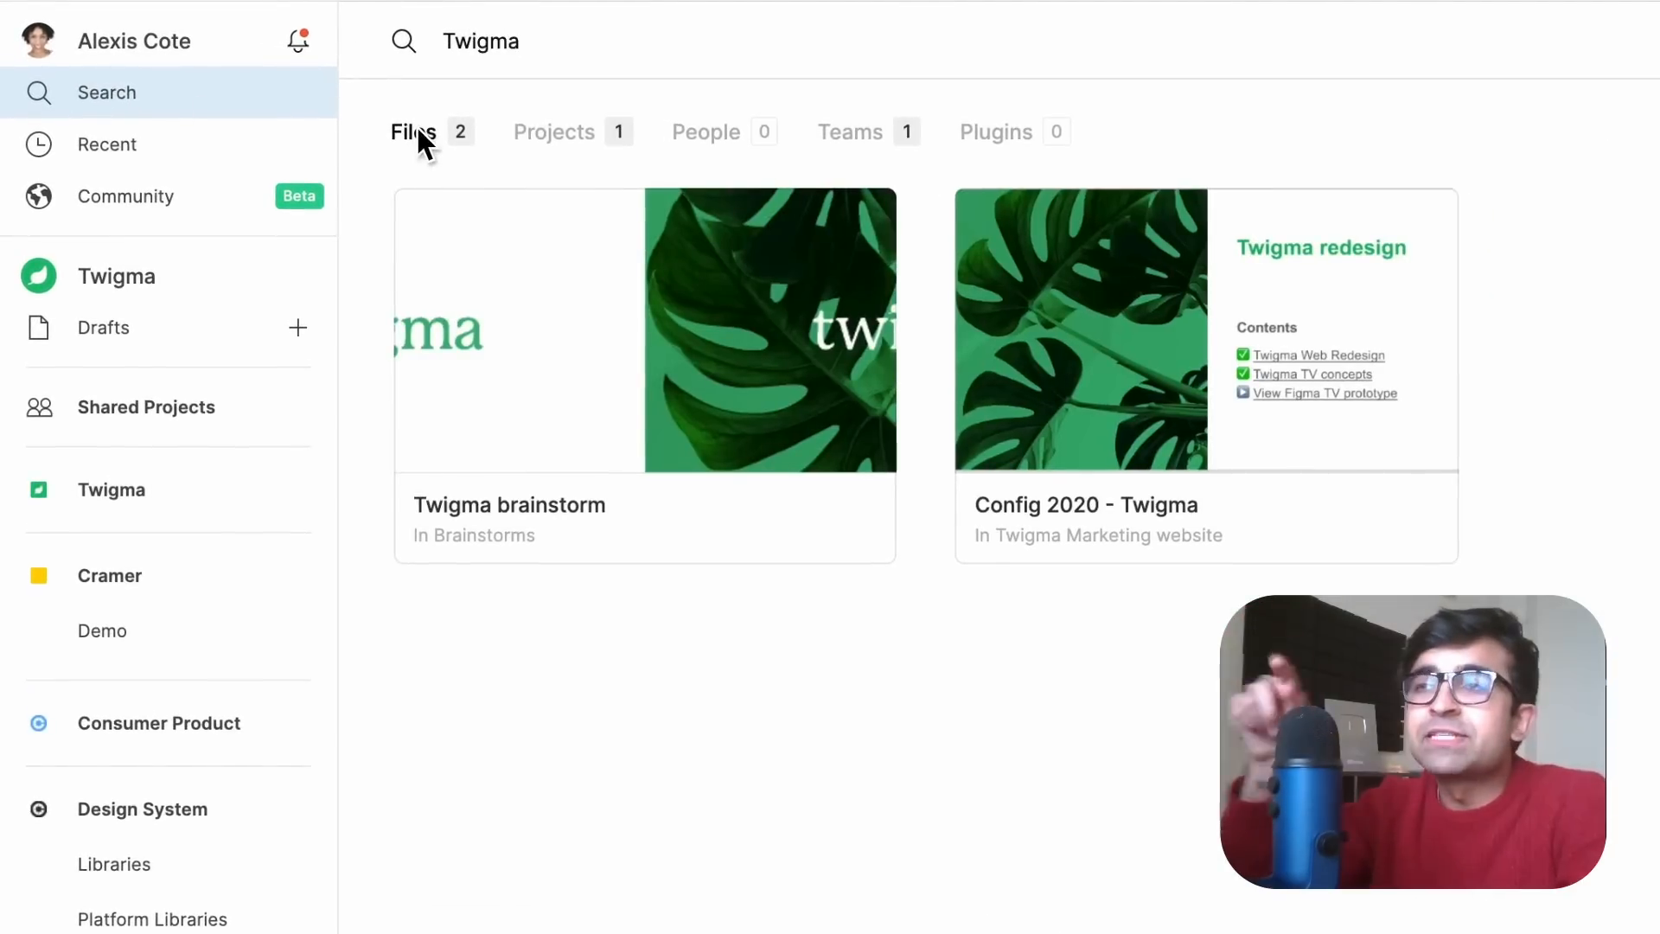
pyautogui.click(552, 131)
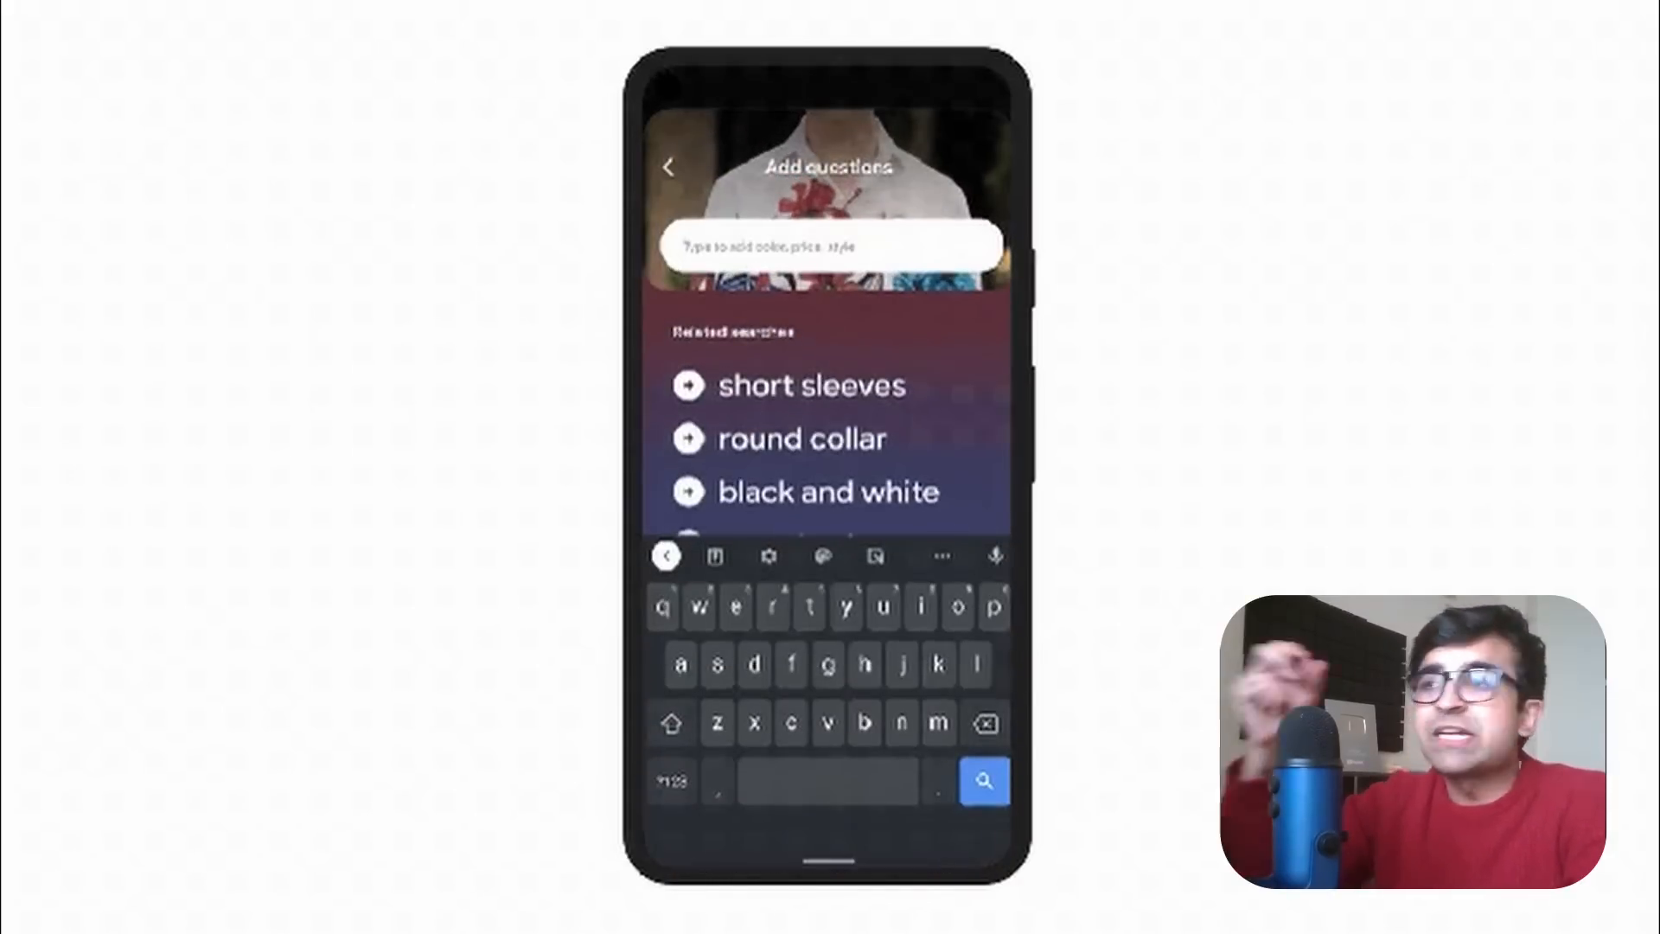
# Step: Add the question 'socks with this pattern' to the floral shirt search
pyautogui.write('socks with this')
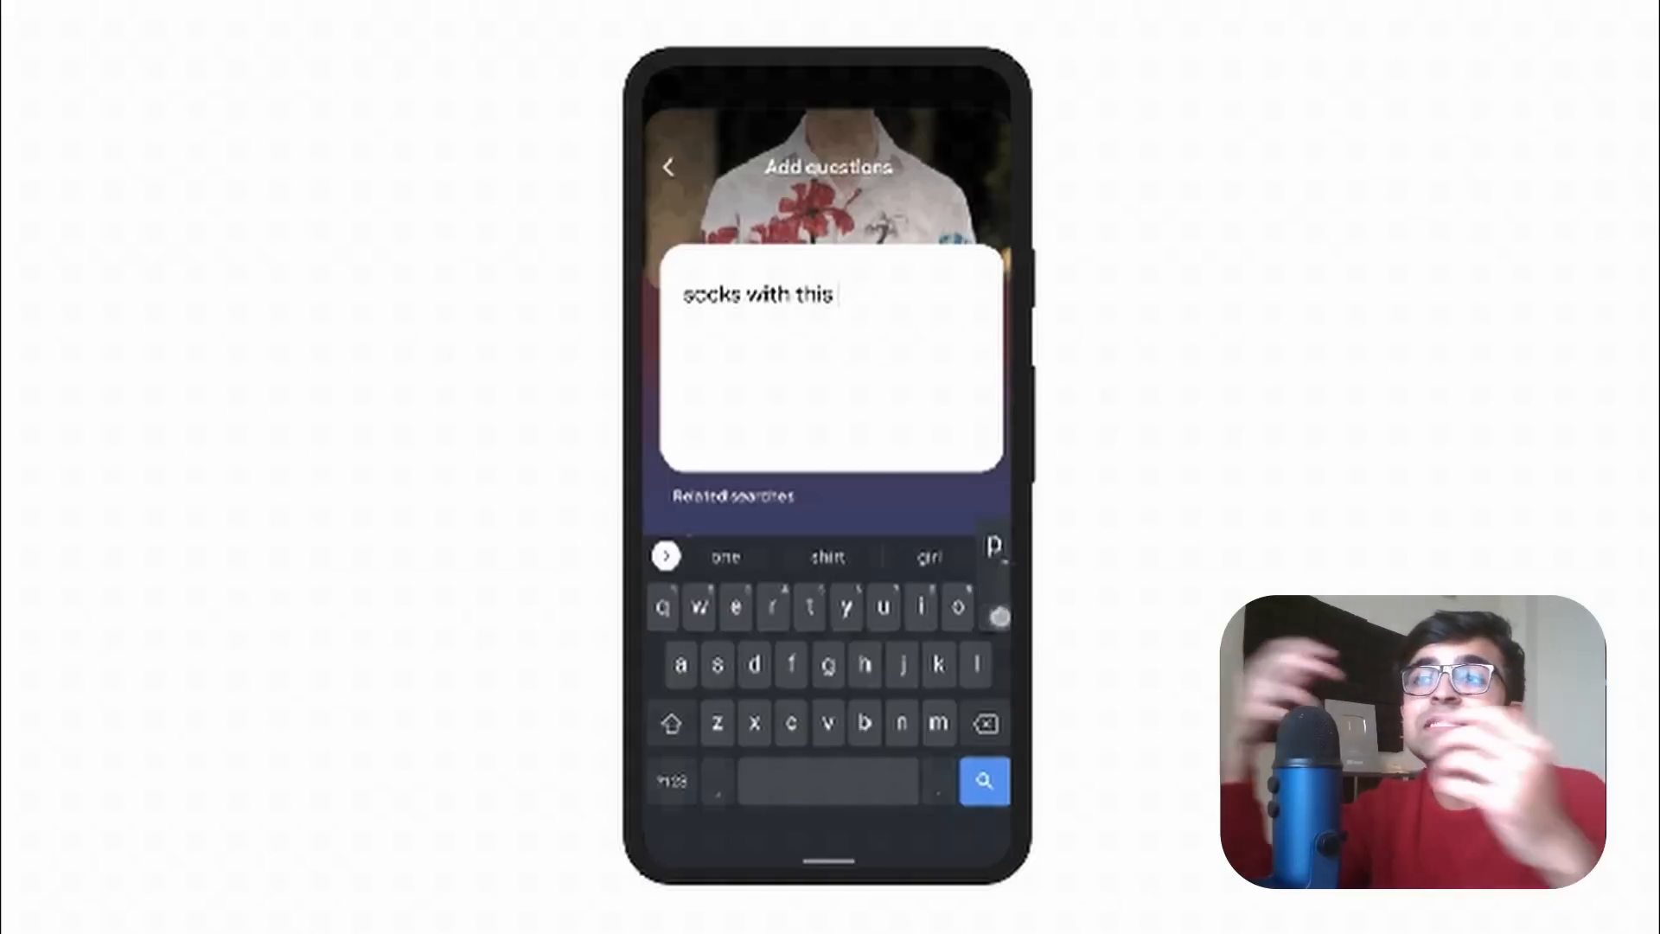
pyautogui.write('pattern')
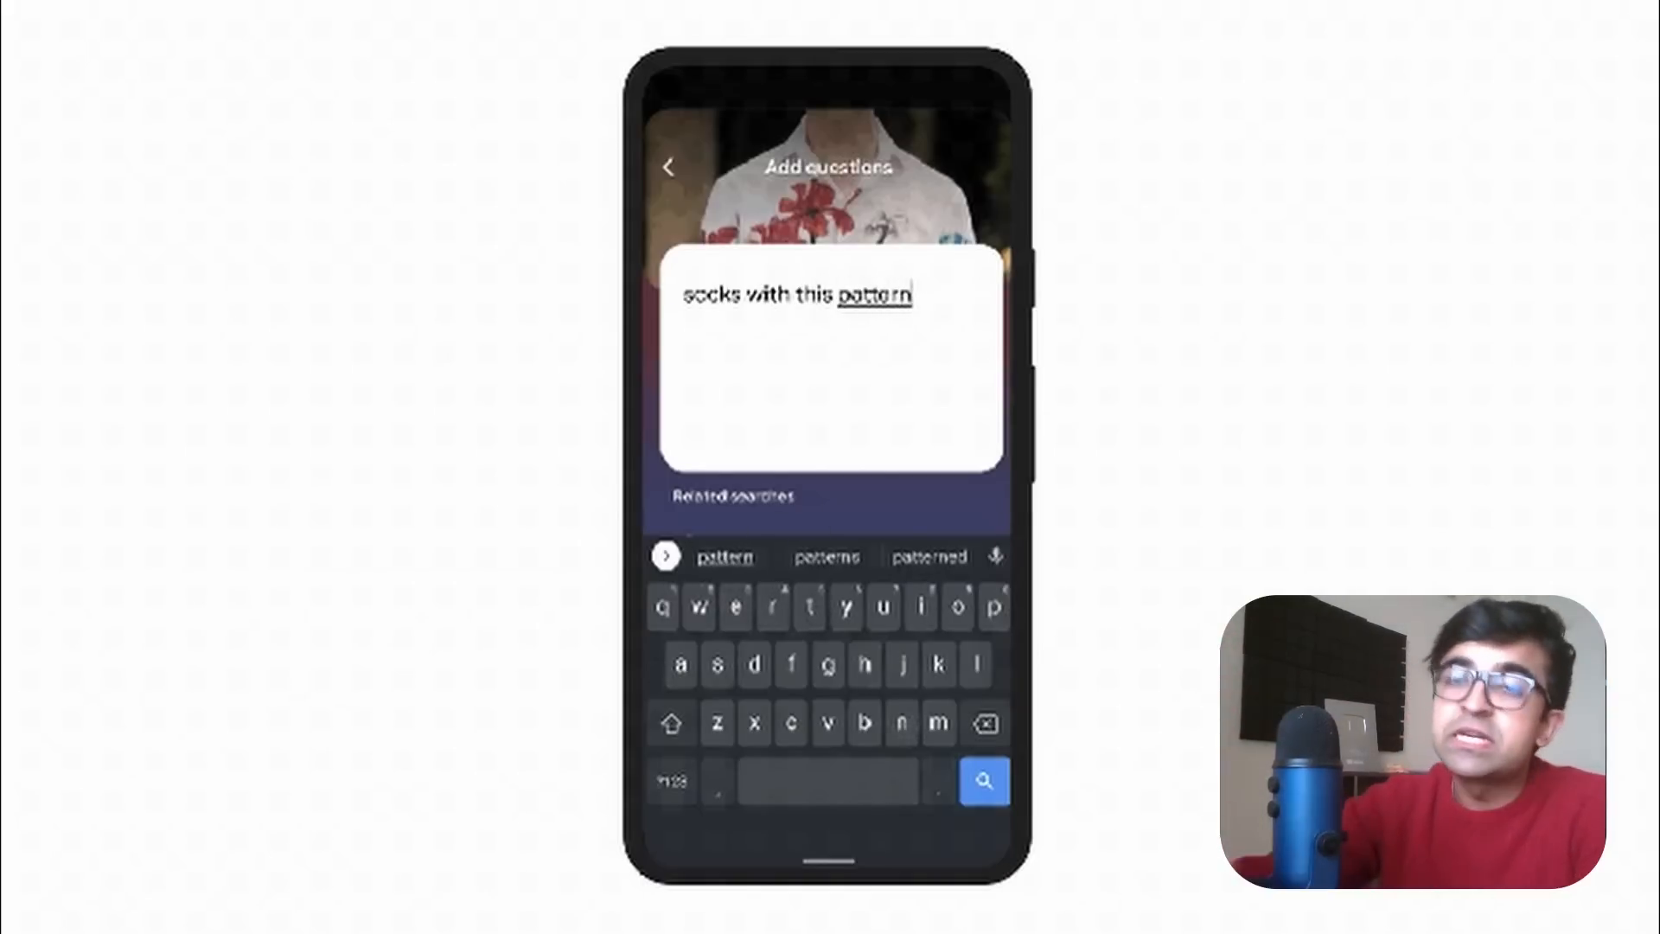
pyautogui.click(982, 782)
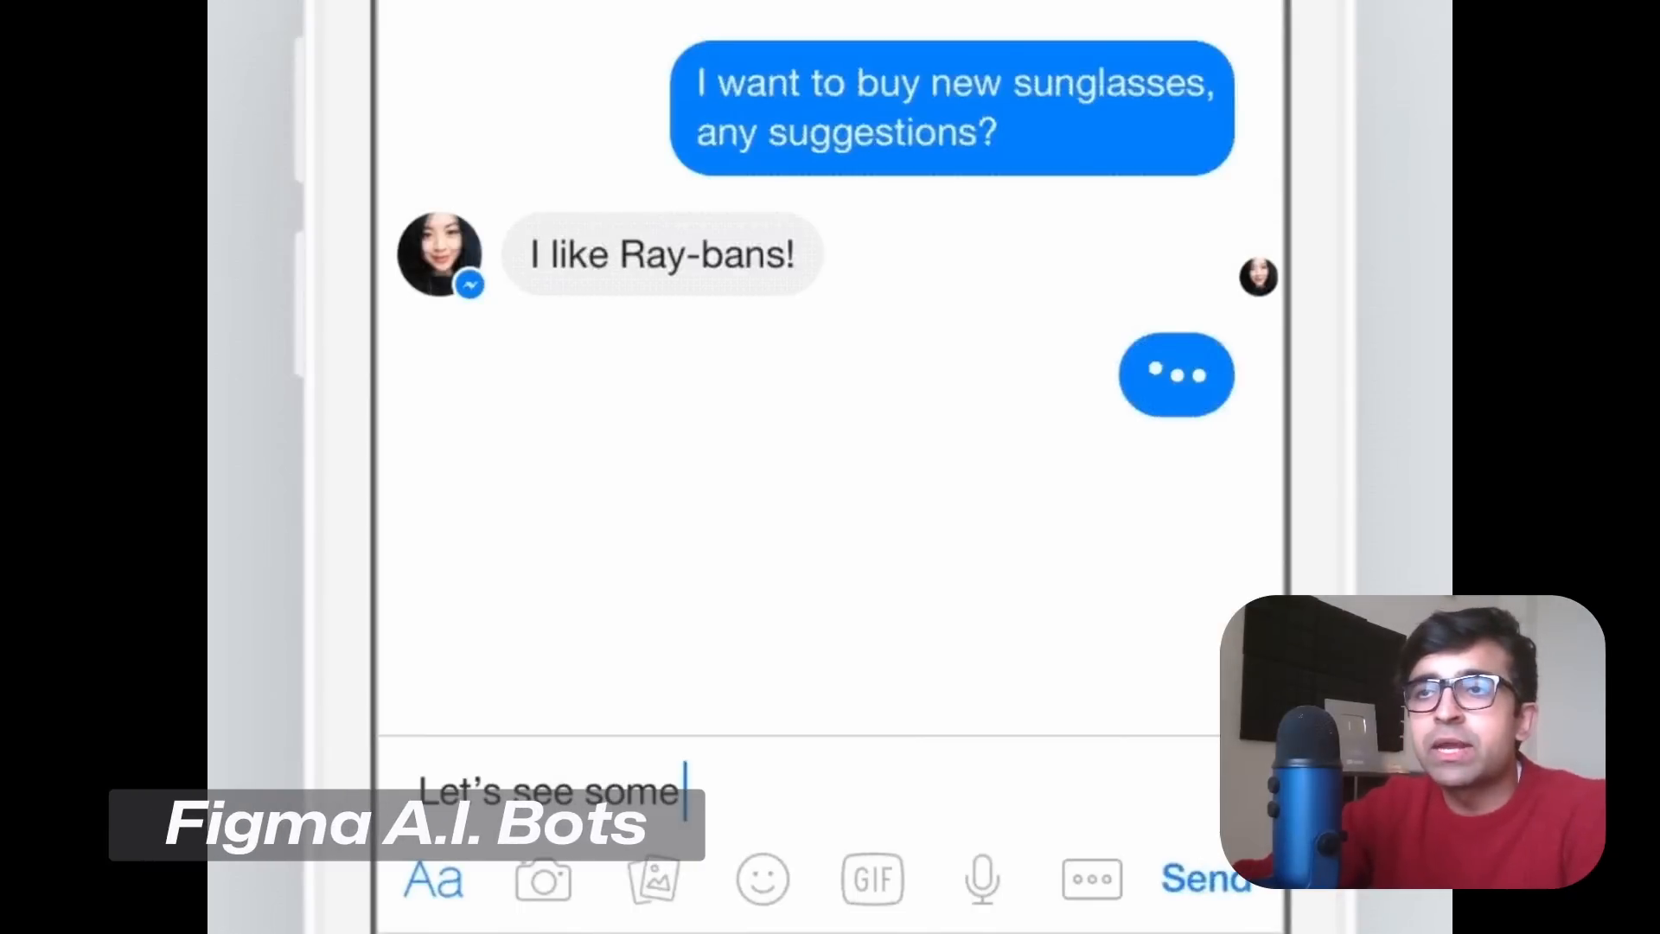
# Step: Type 'Let's see some Ray-Ban' into the sunglasses chat reply
pyautogui.write('Ray-Ban')
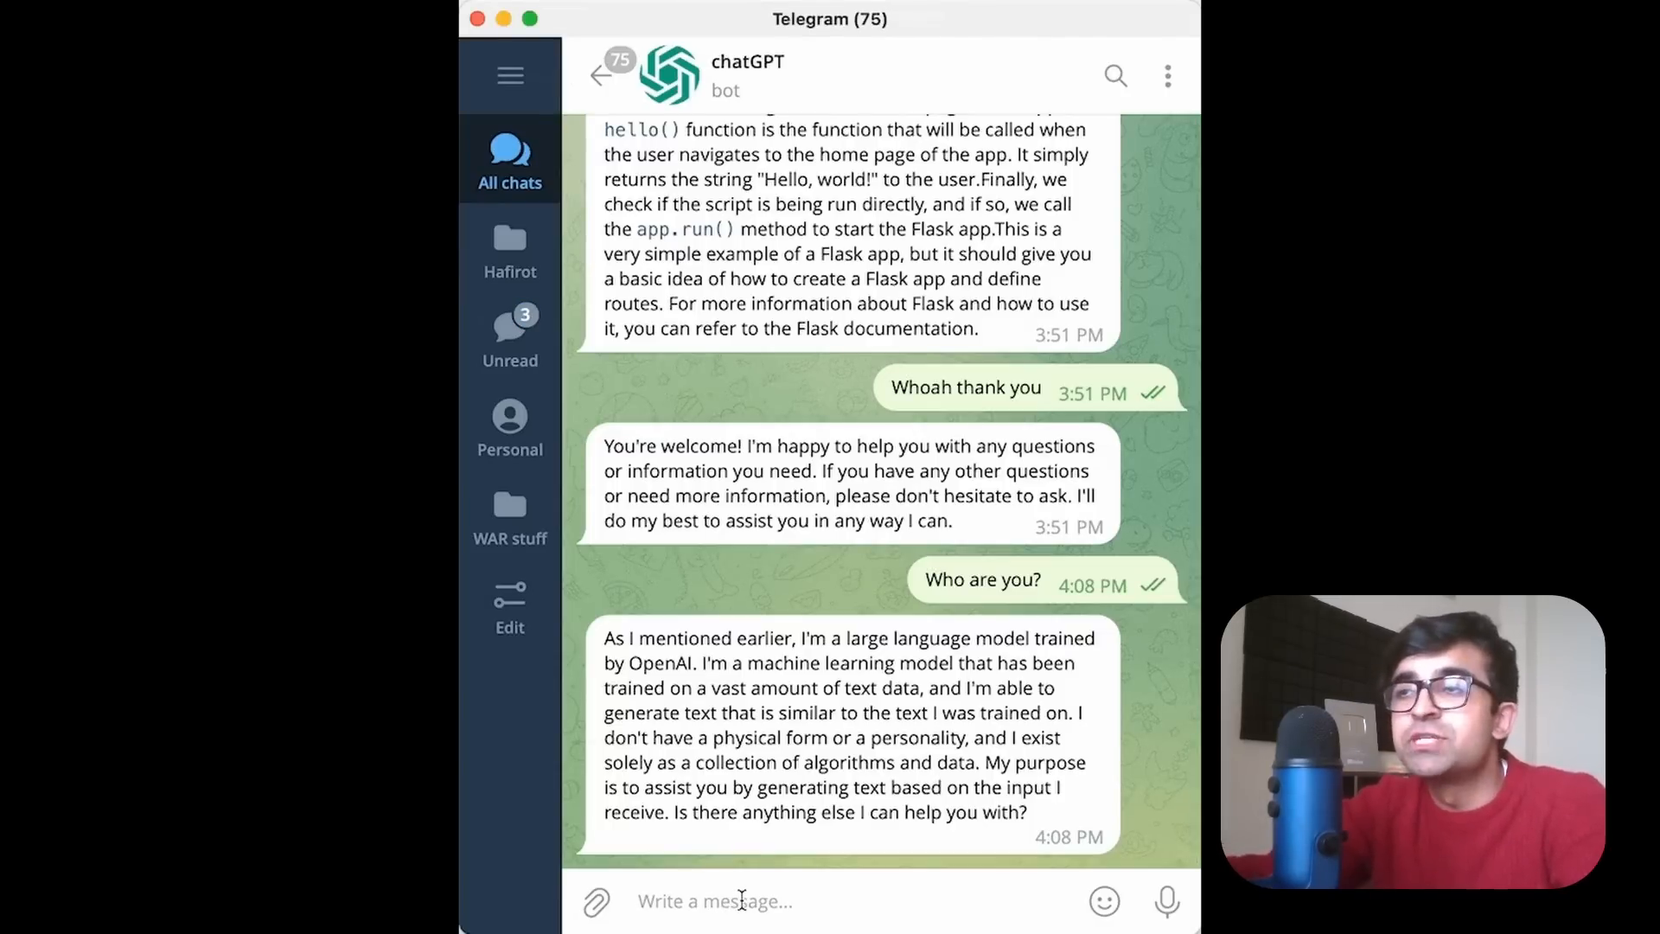
# Step: Clear the message box and type 'How to calculate the' to the chatGPT bot
pyautogui.press('cmd+backspace')
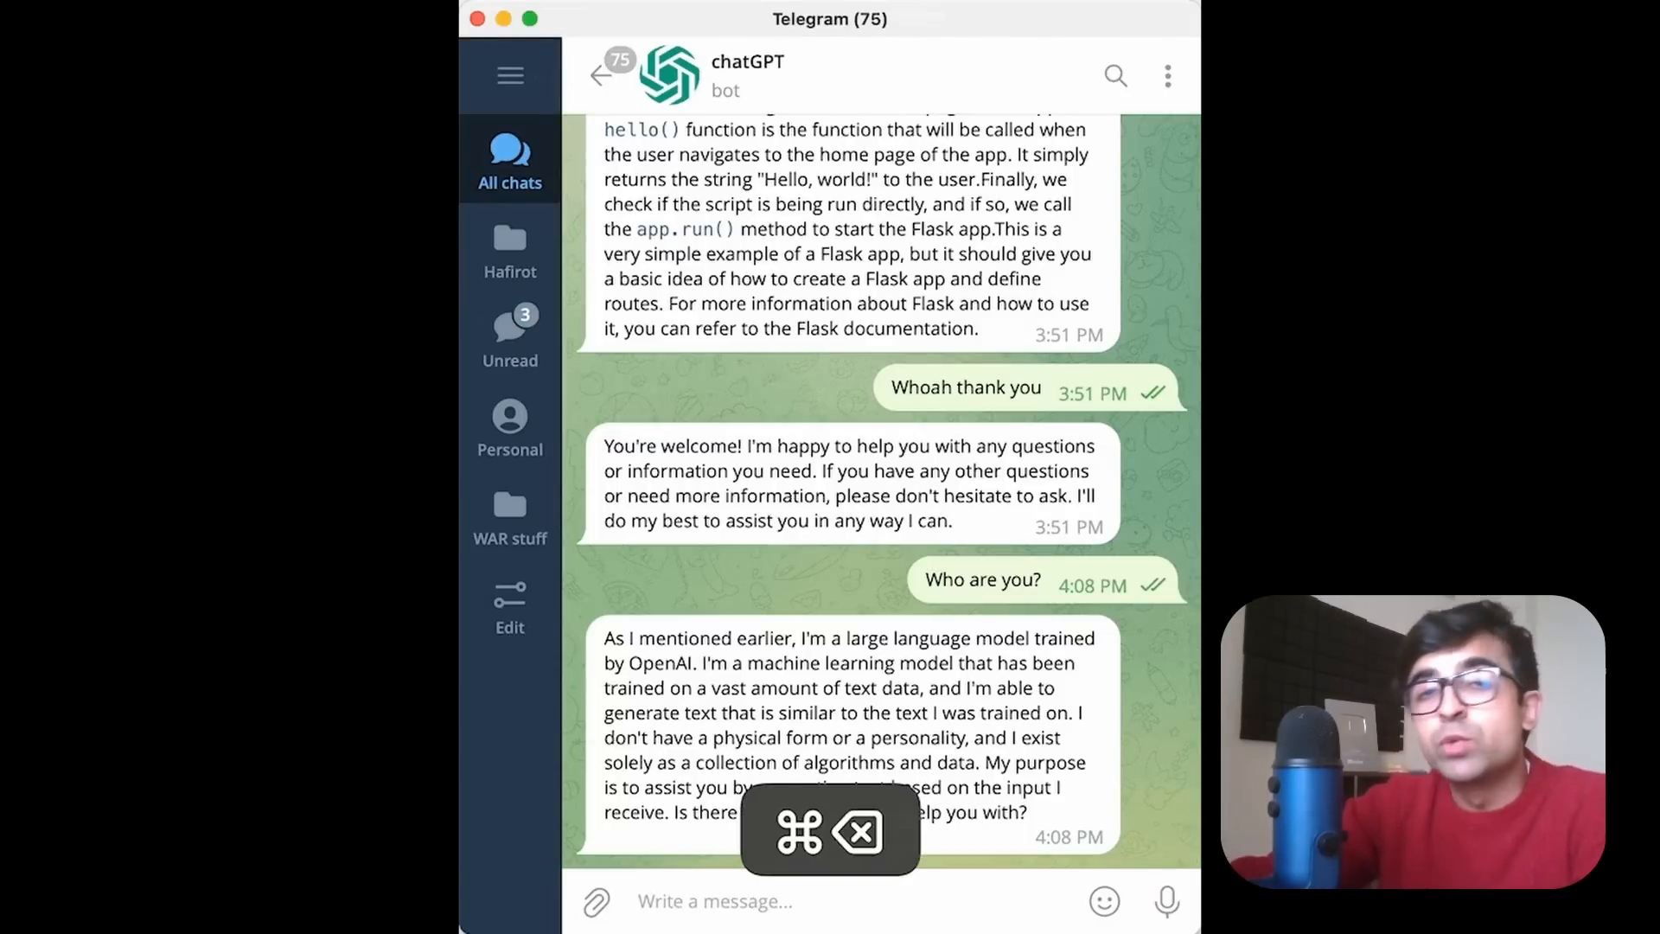
pyautogui.write('How to calculate the')
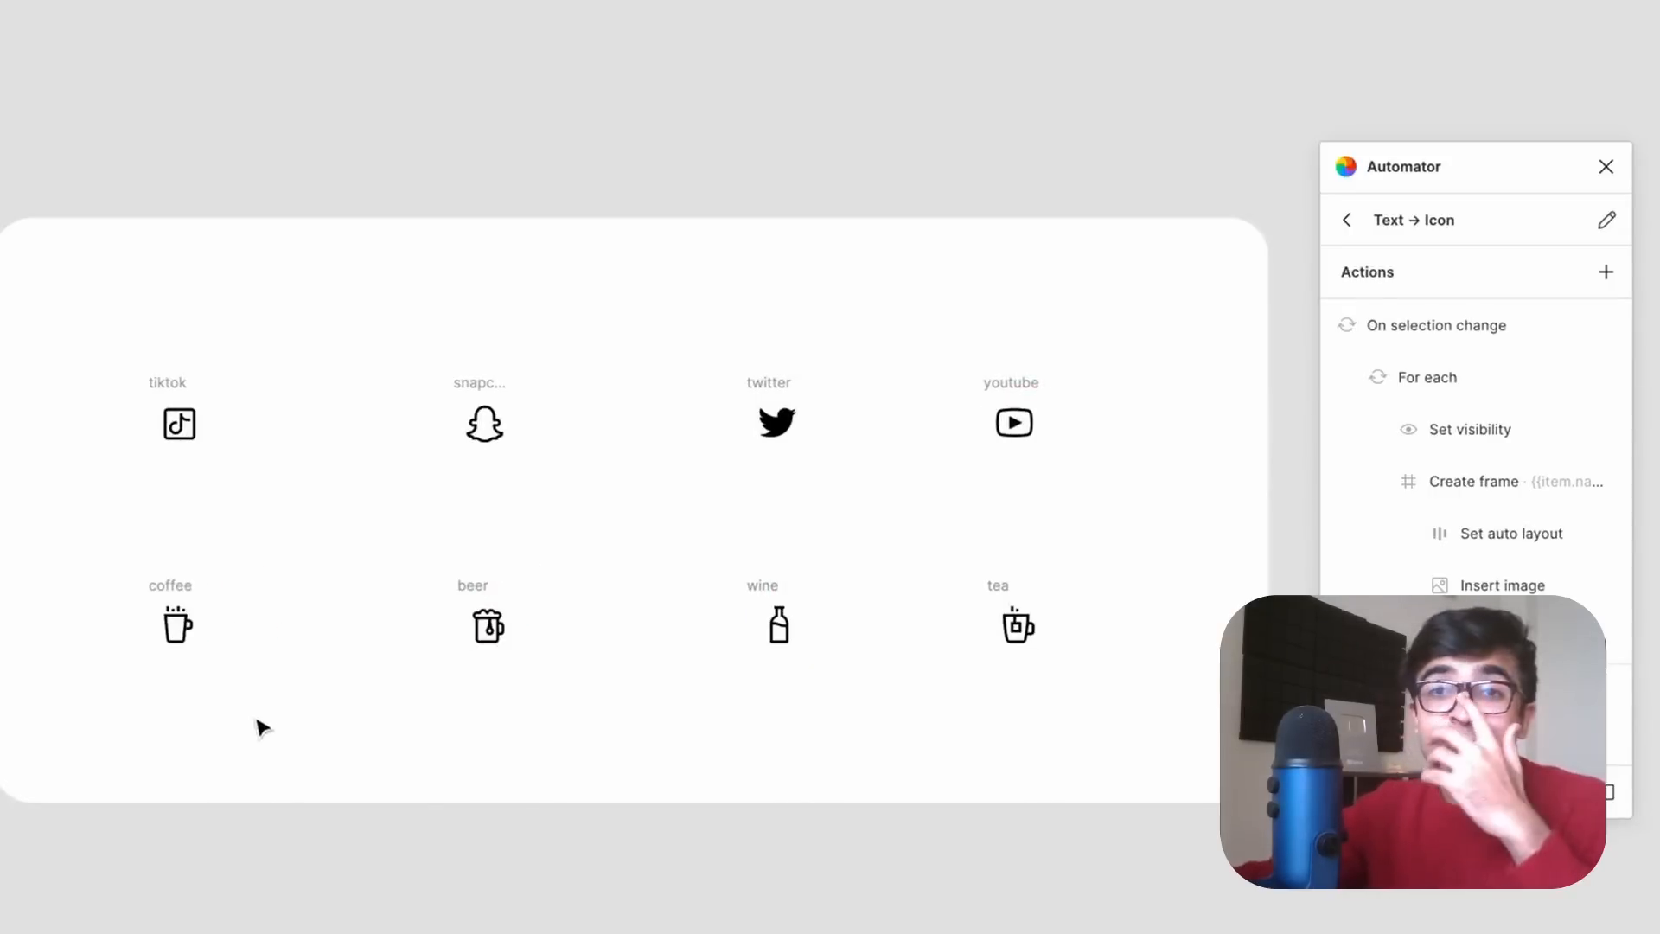
# Step: Launch the Automator plugin and review its frame, rectangle and flatten actions
pyautogui.write('automa')
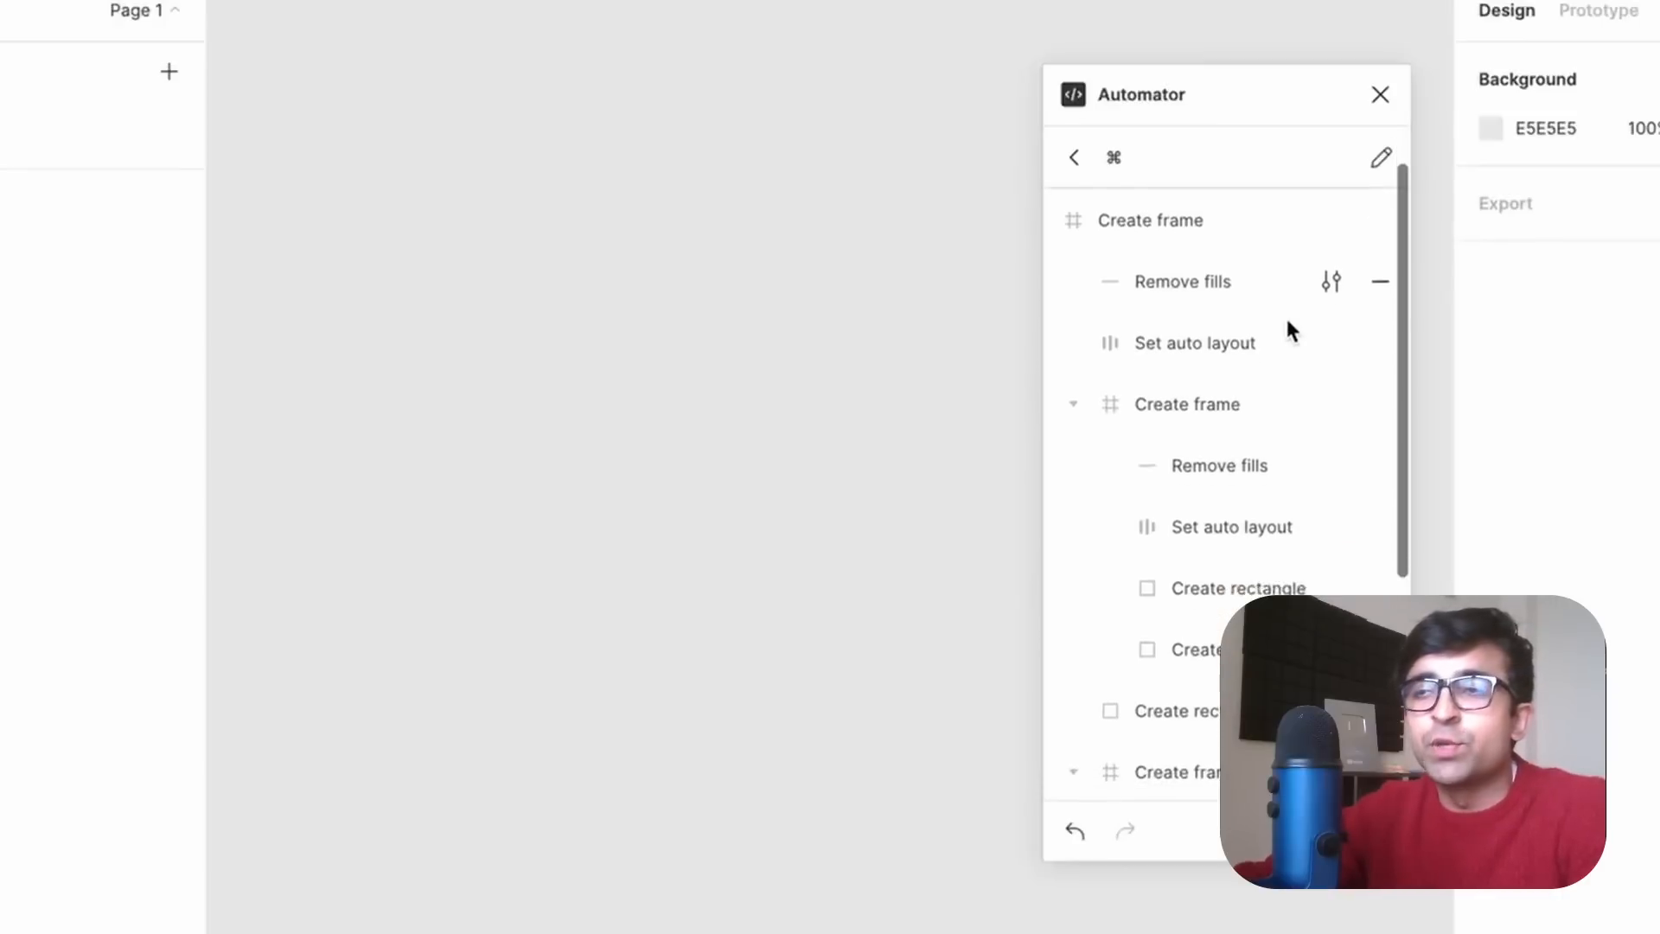
pyautogui.scroll(-3)
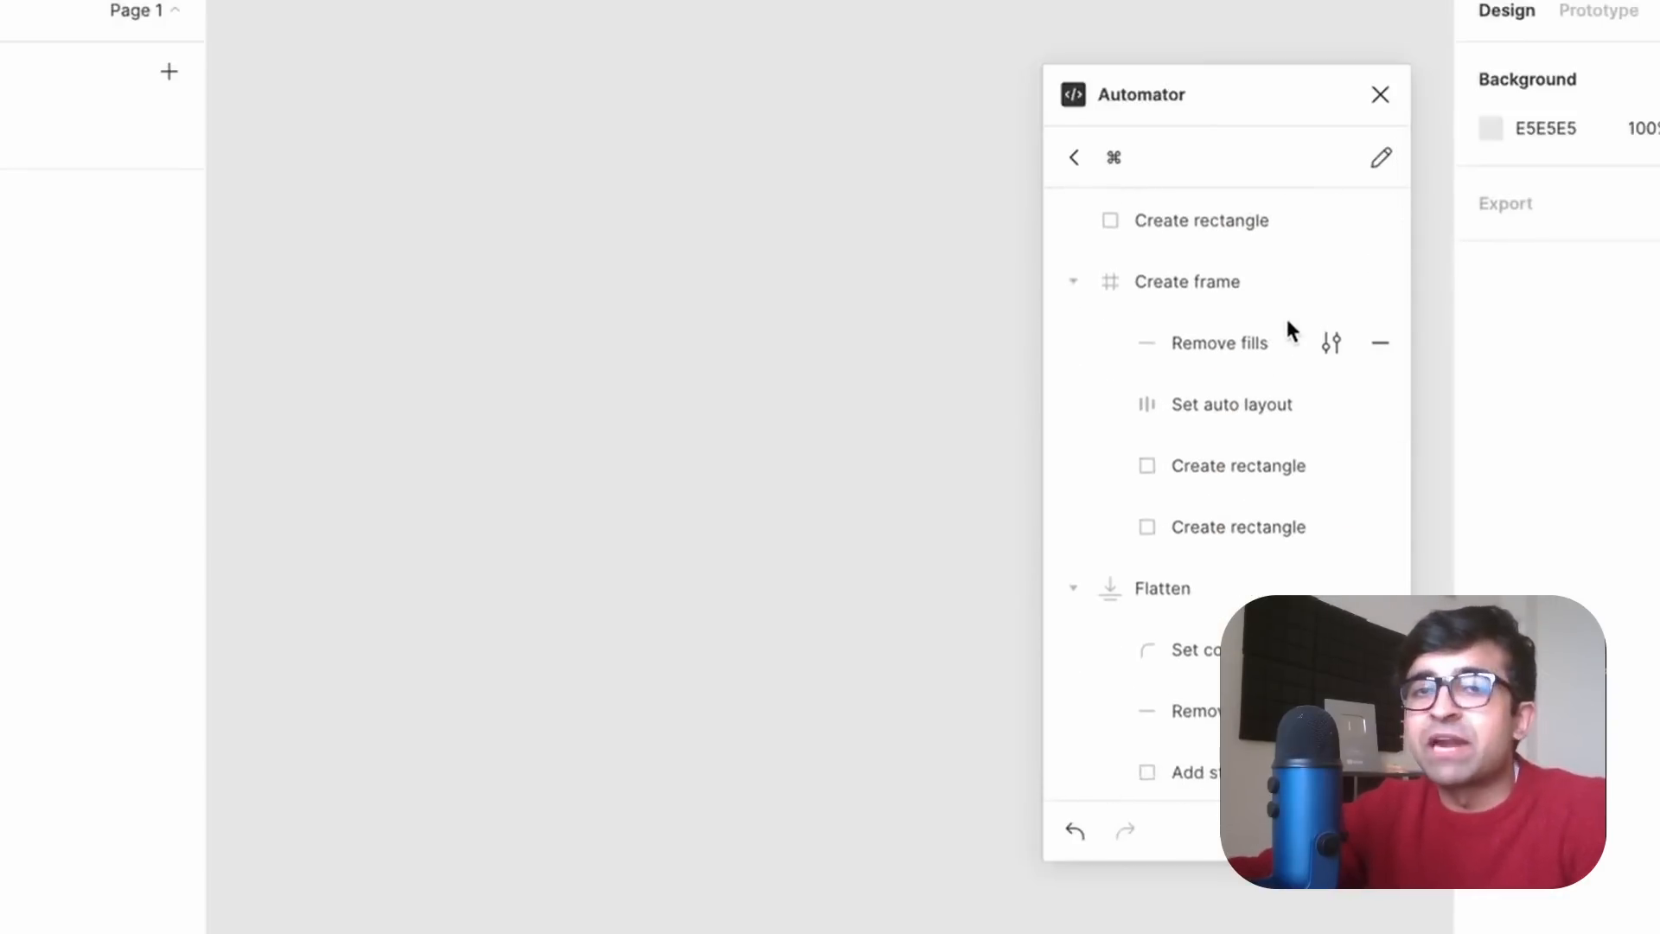
pyautogui.scroll(3)
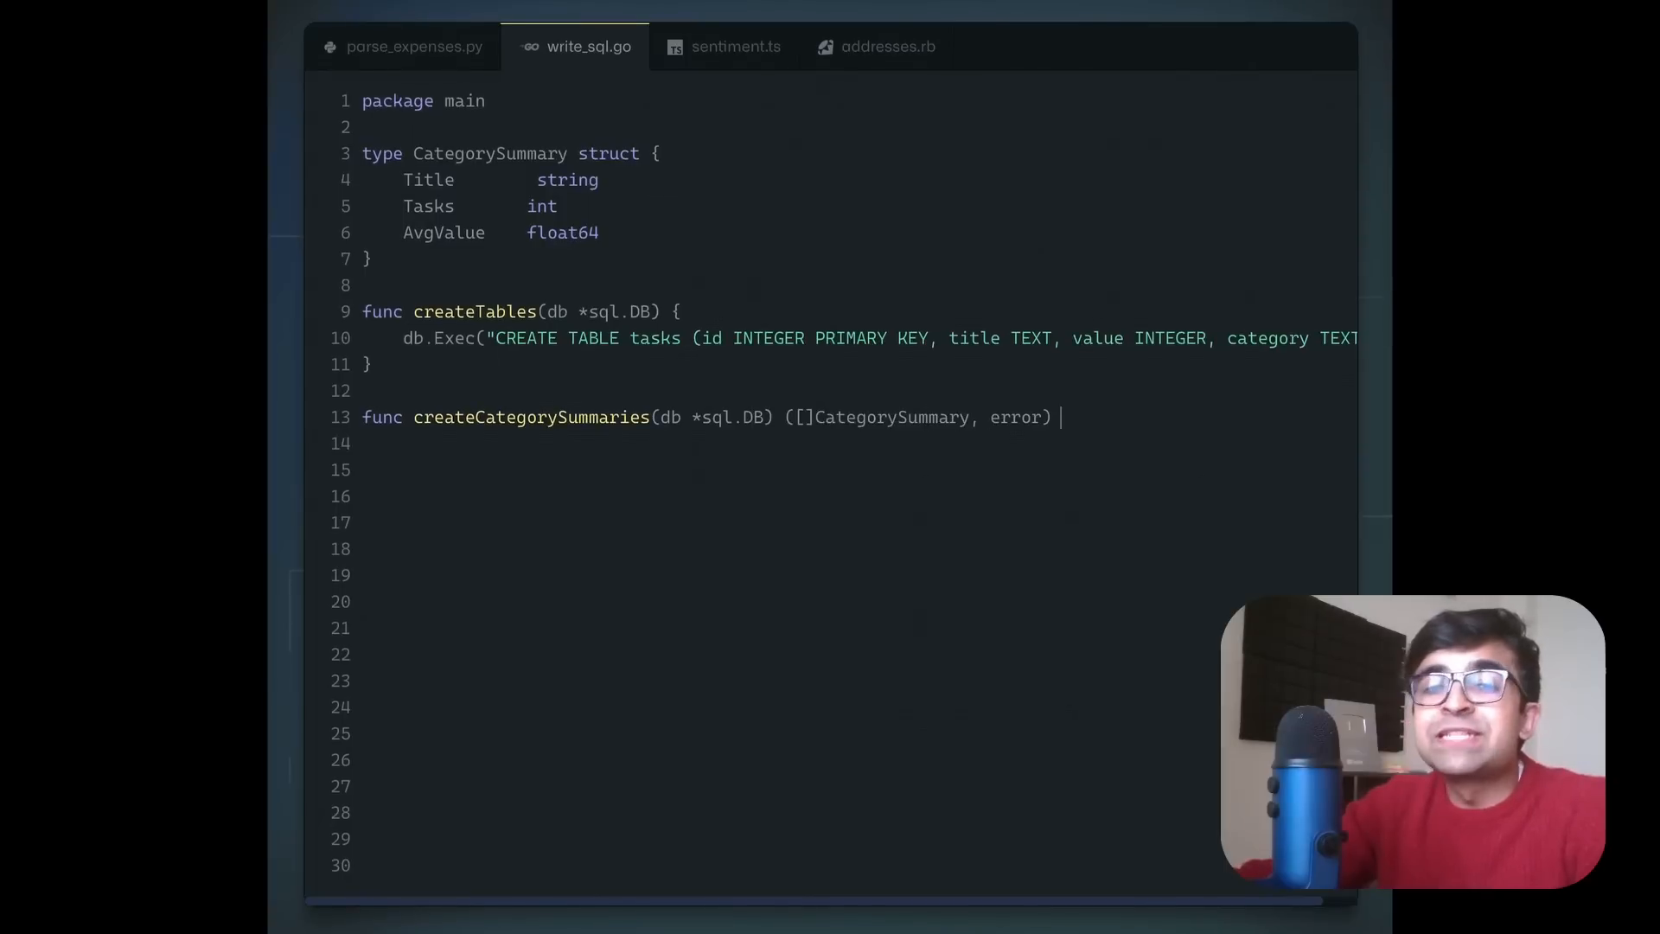
# Step: Type an opening brace after the createCategorySummaries signature on line 13
pyautogui.write('{')
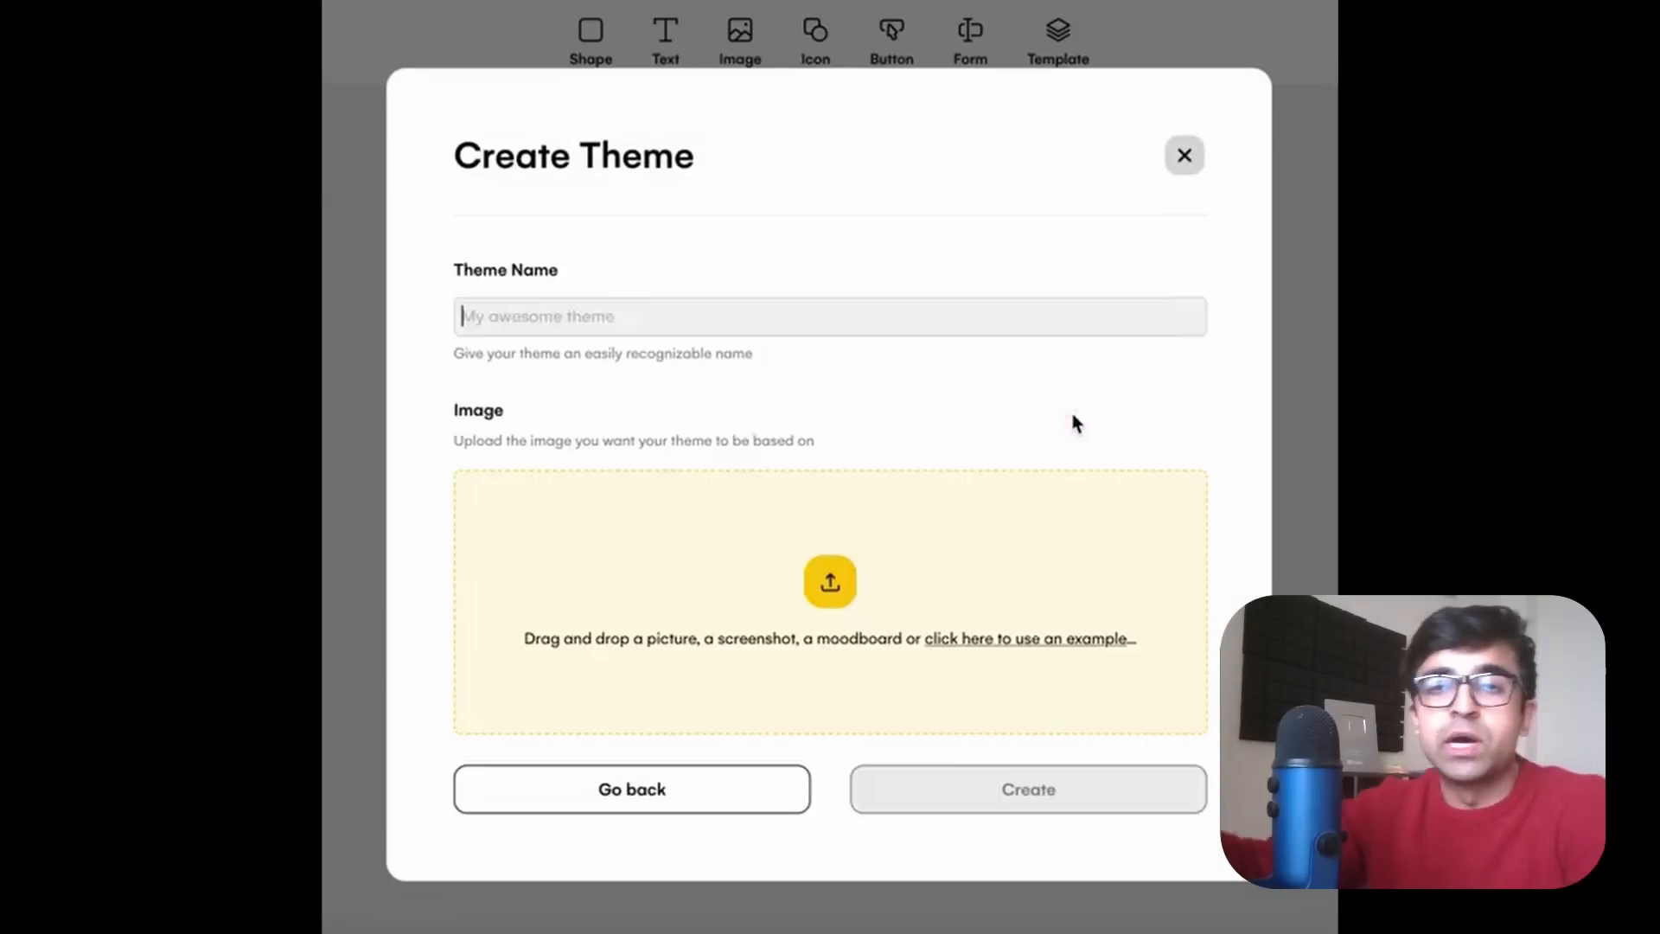
# Step: Generate a theme from Uizard's example music-app screenshot
pyautogui.click(1027, 638)
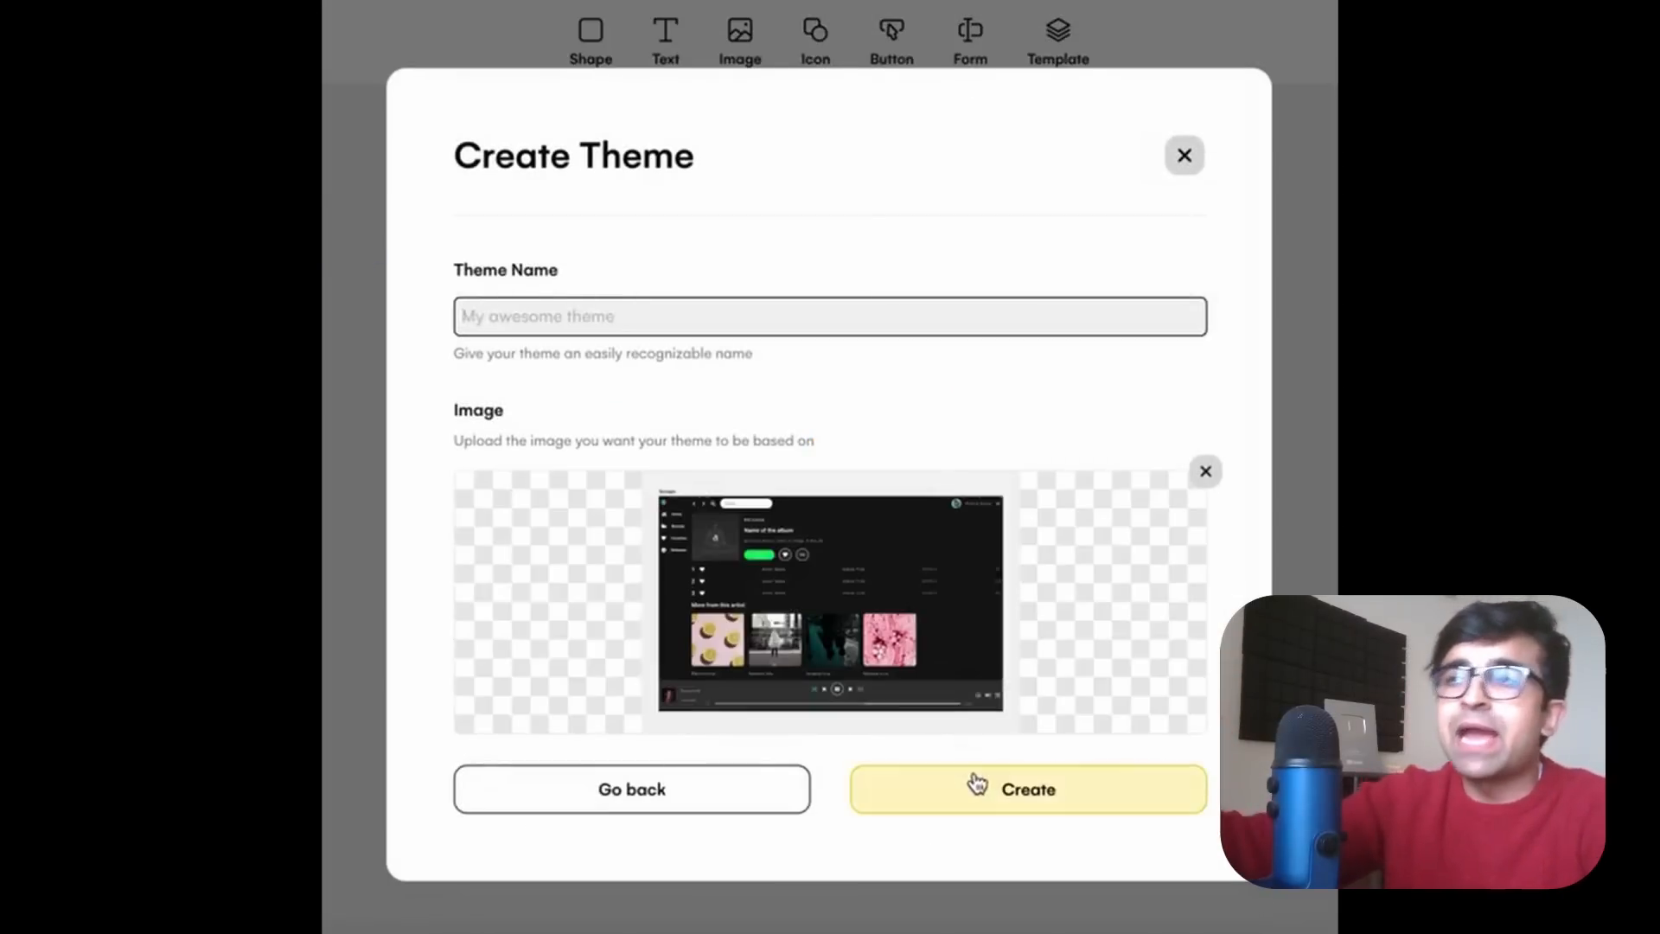
pyautogui.click(1025, 788)
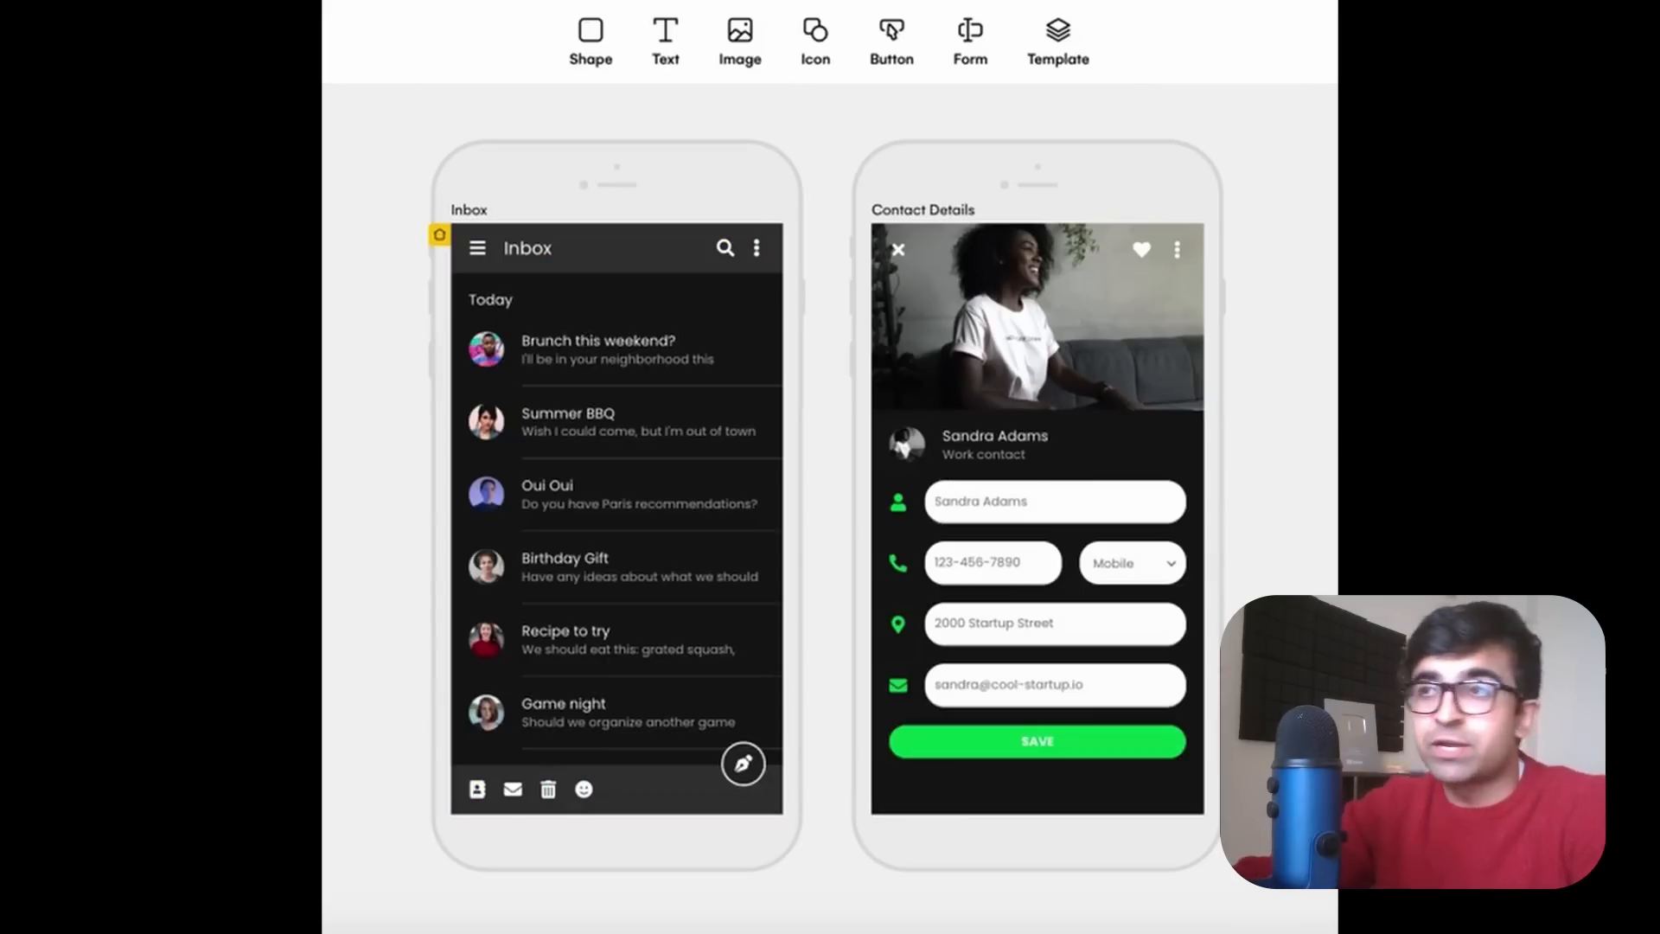